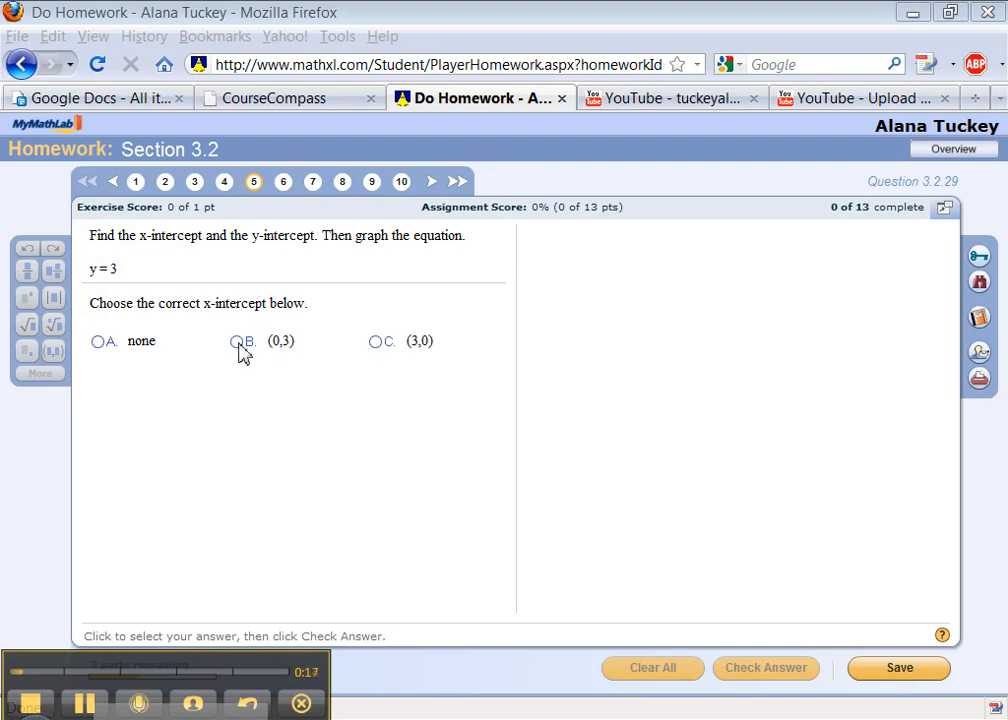
Submit (0,3) as the x-intercept of y = 3 and dismiss the incorrect-answer feedback
left_click(236, 341)
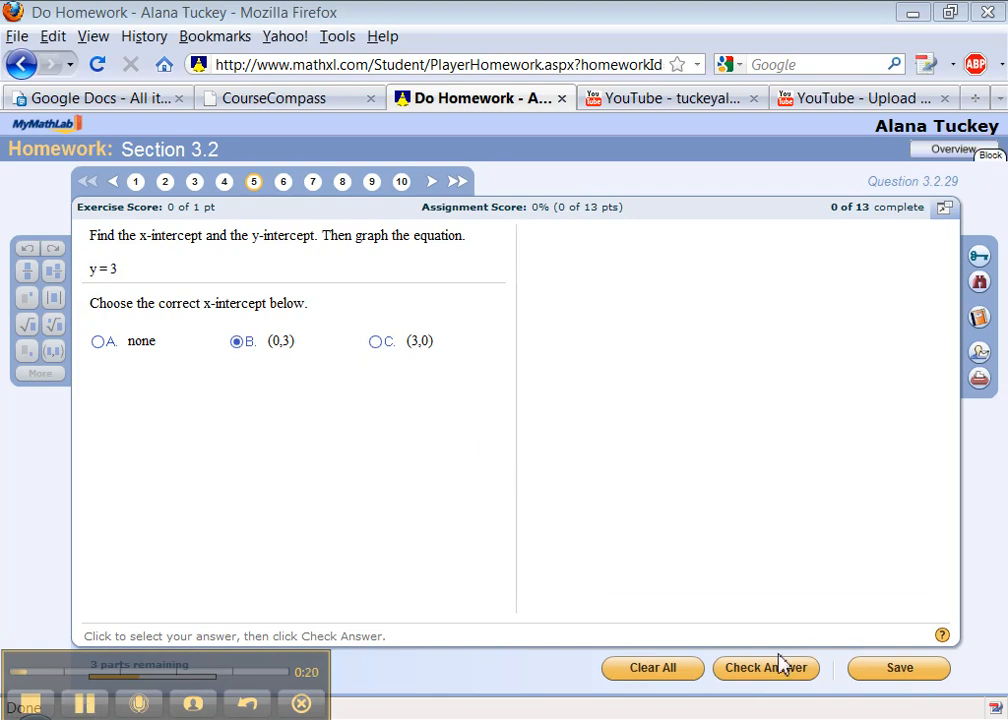
left_click(765, 667)
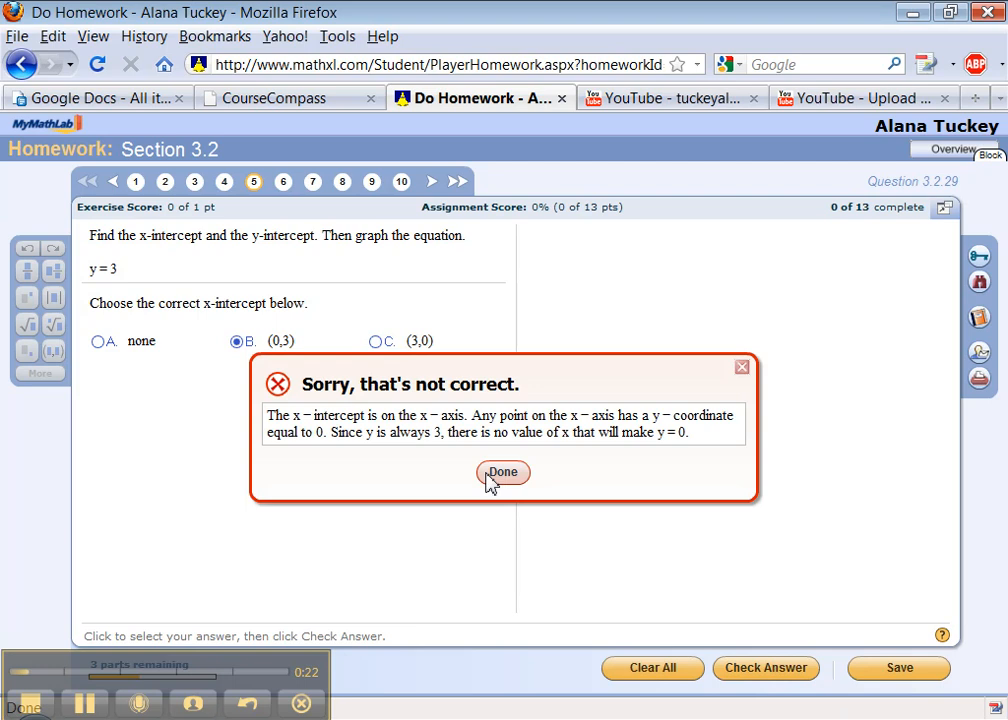
left_click(503, 472)
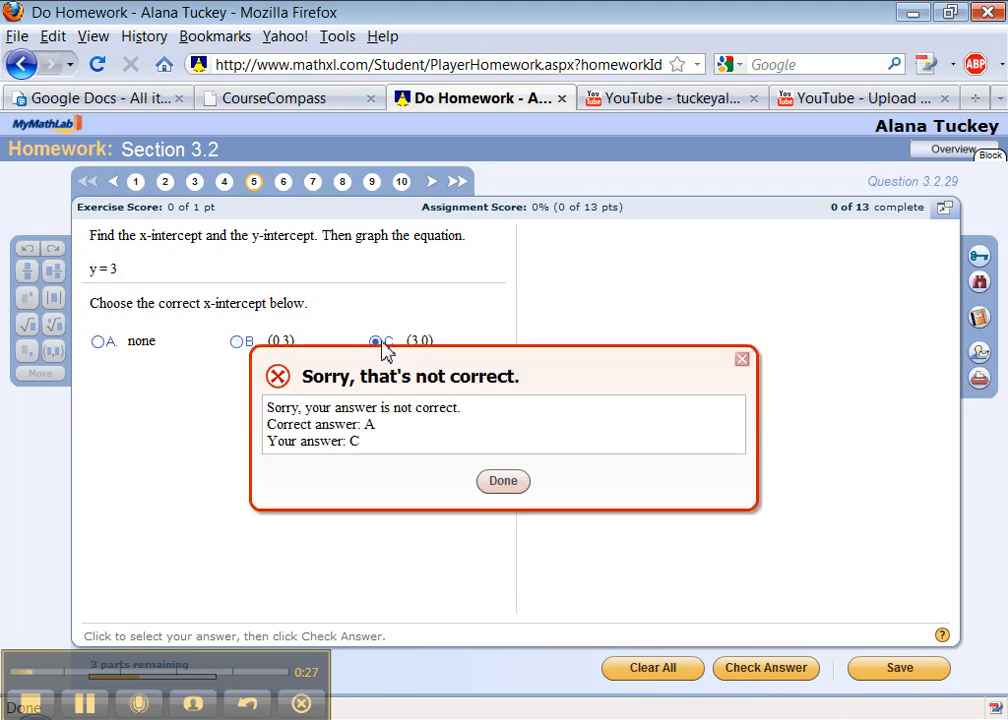
left_click(503, 481)
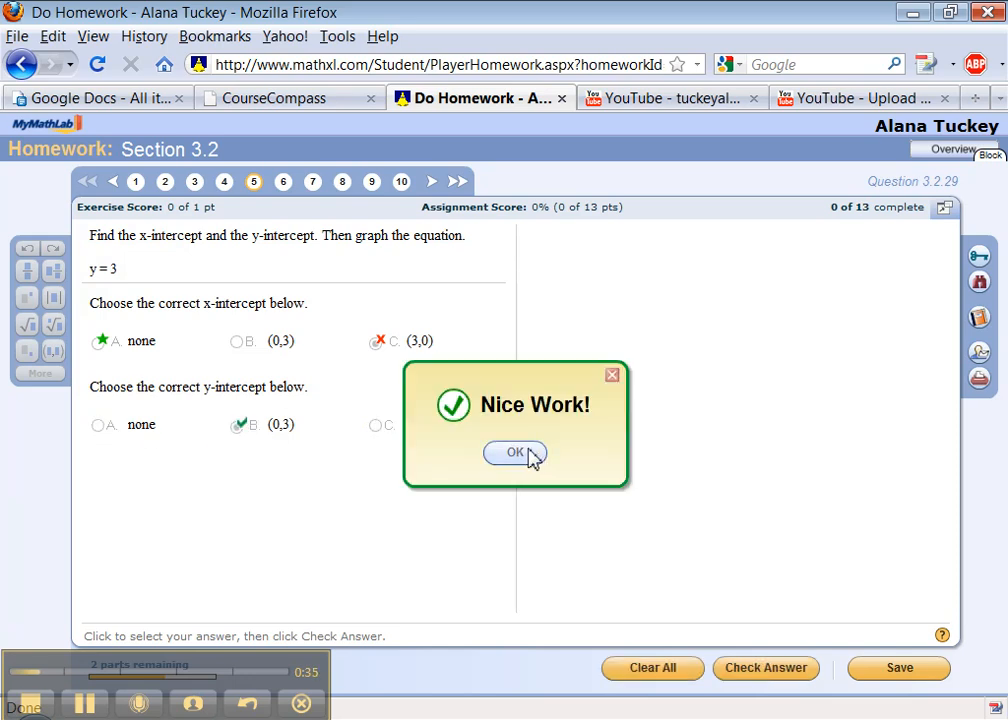
Dismiss the y-intercept success and wrong-graph messages, then choose graph B for y = 3
left_click(515, 453)
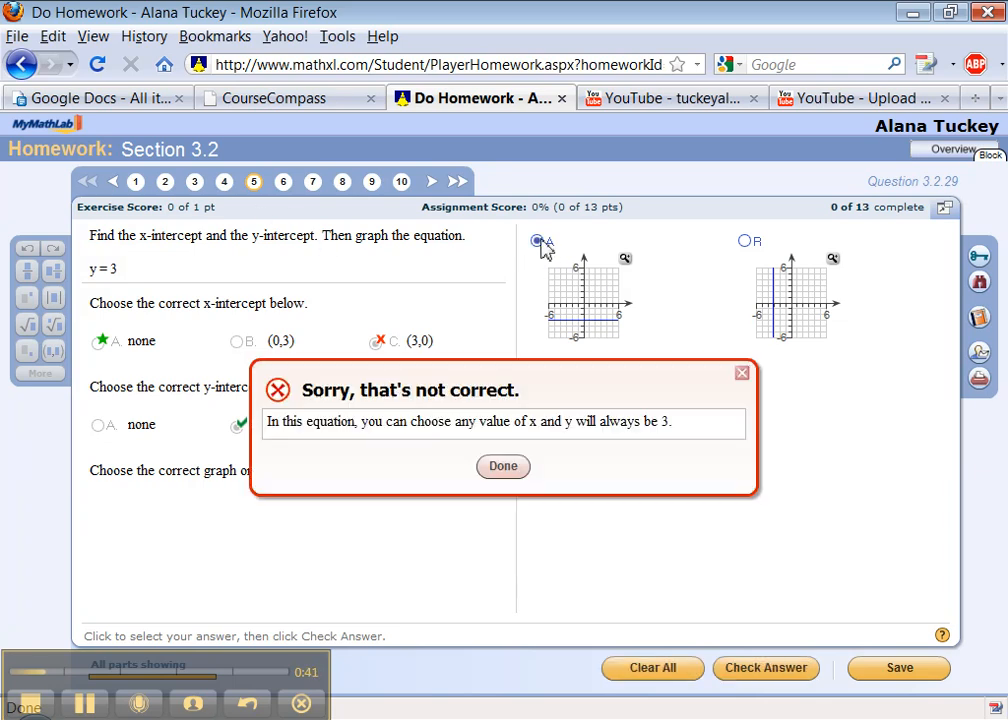
left_click(503, 466)
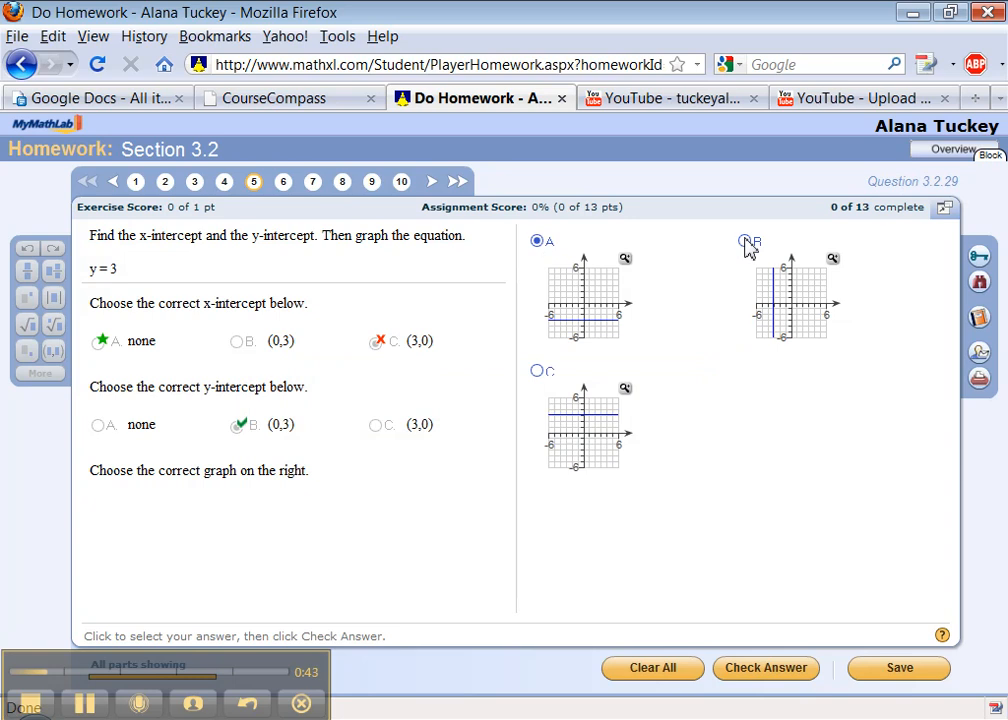
left_click(765, 668)
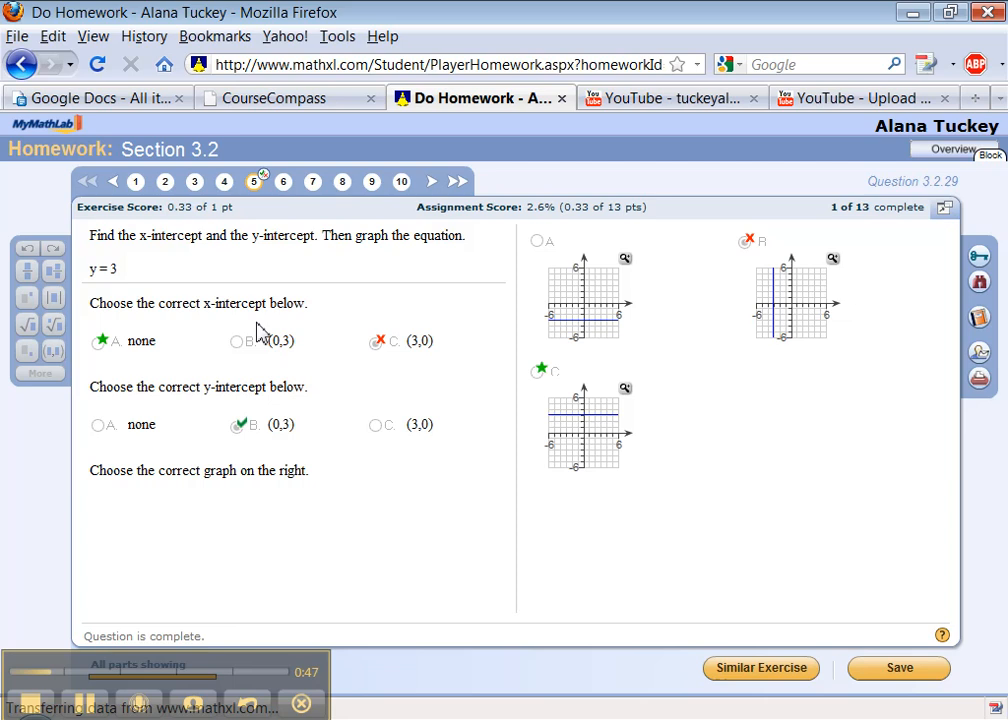
mouse_move(253, 181)
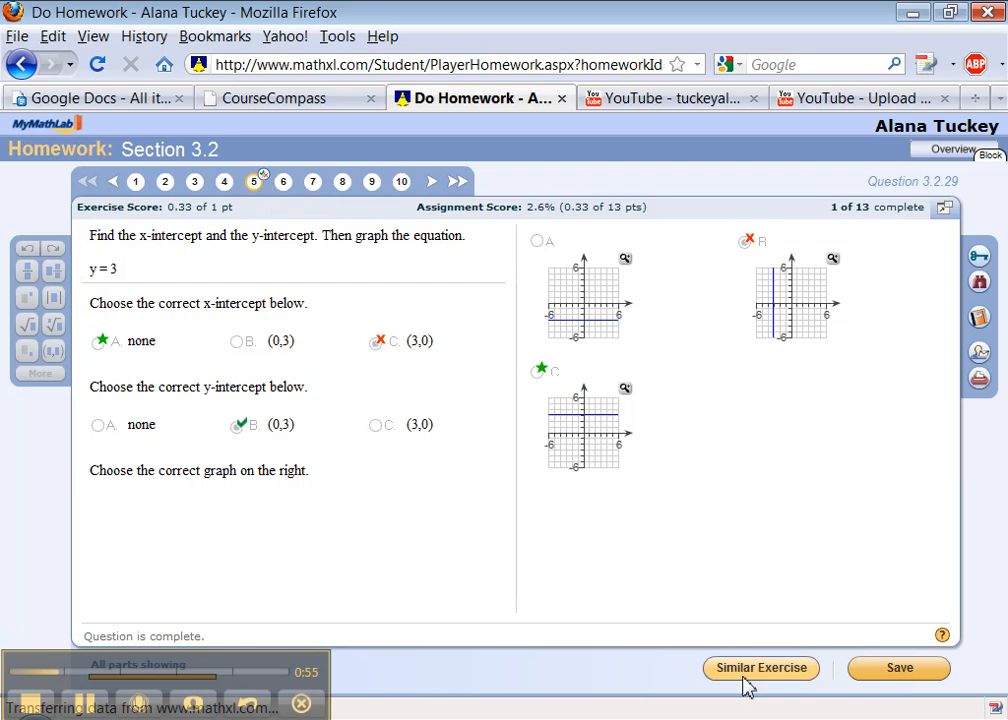
Load a similar exercise and answer y = 2 with none, (0,2), and the horizontal line
left_click(760, 668)
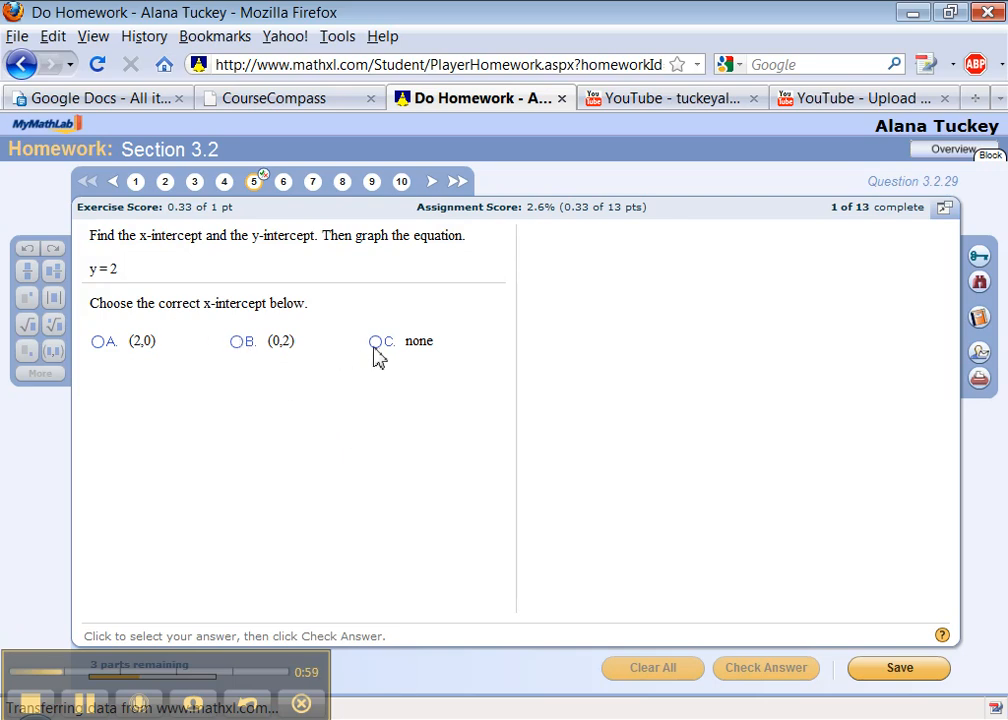
left_click(375, 341)
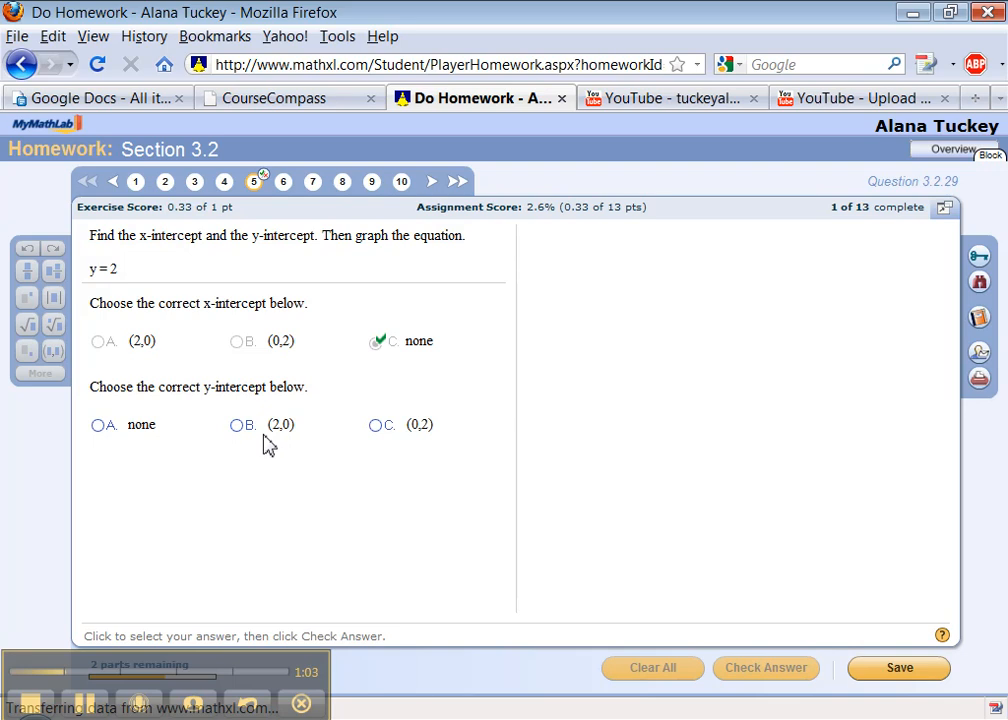
mouse_move(375, 432)
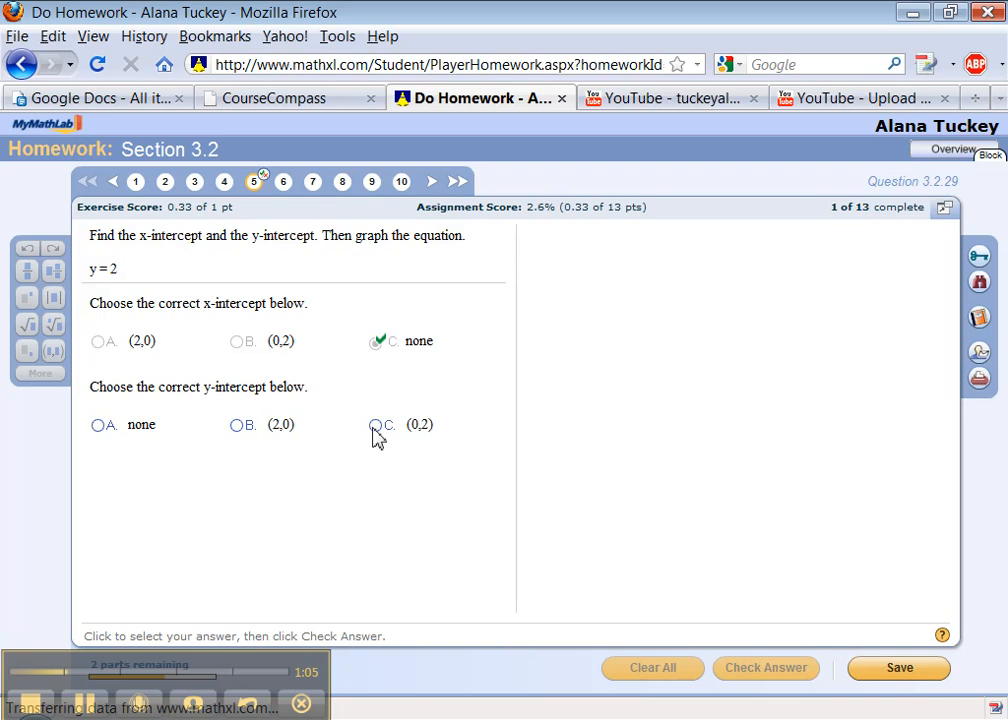
left_click(375, 424)
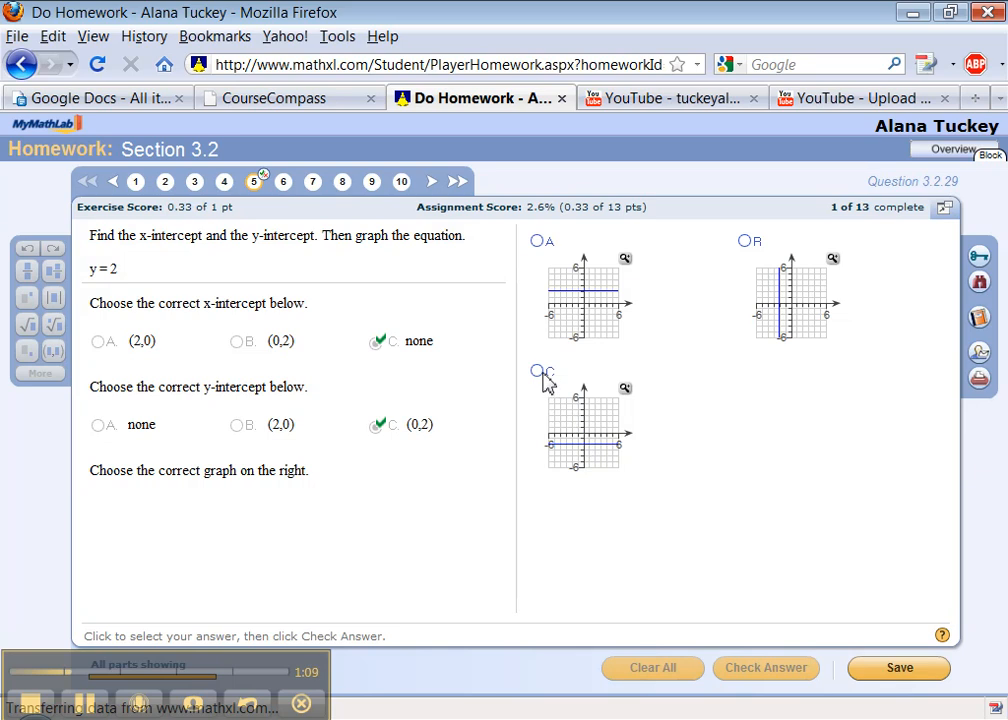
left_click(765, 668)
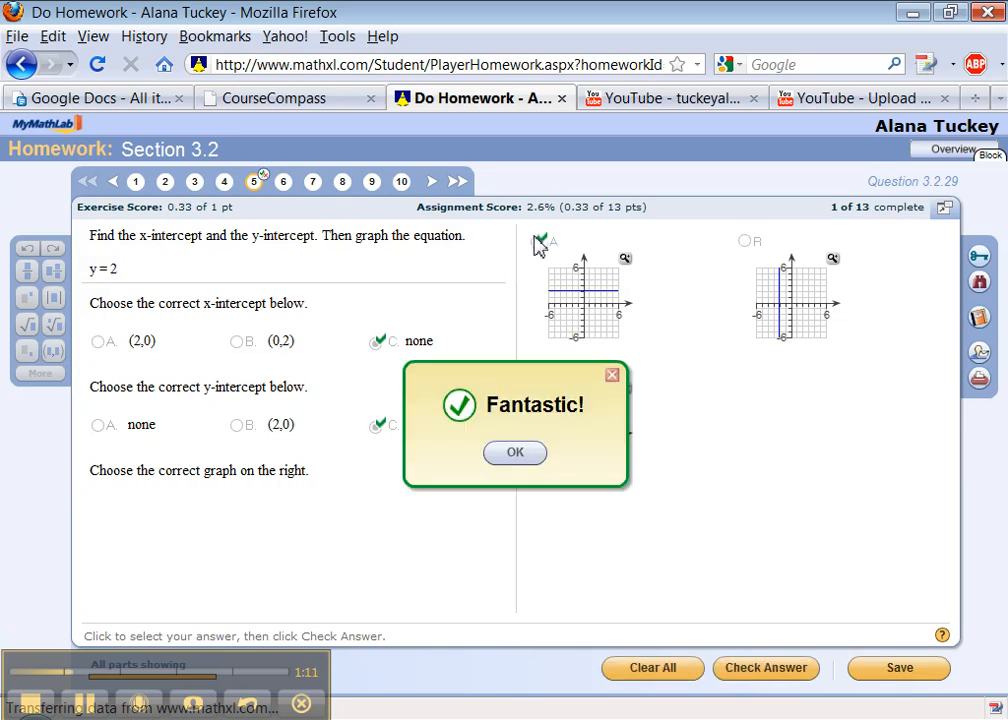
left_click(514, 452)
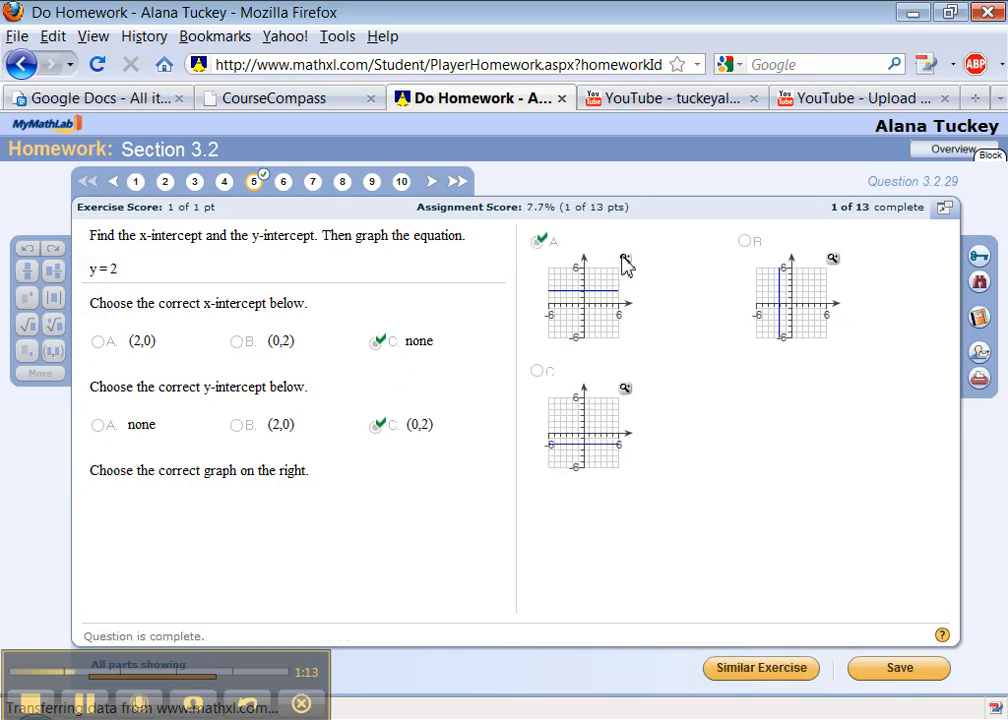
left_click(627, 242)
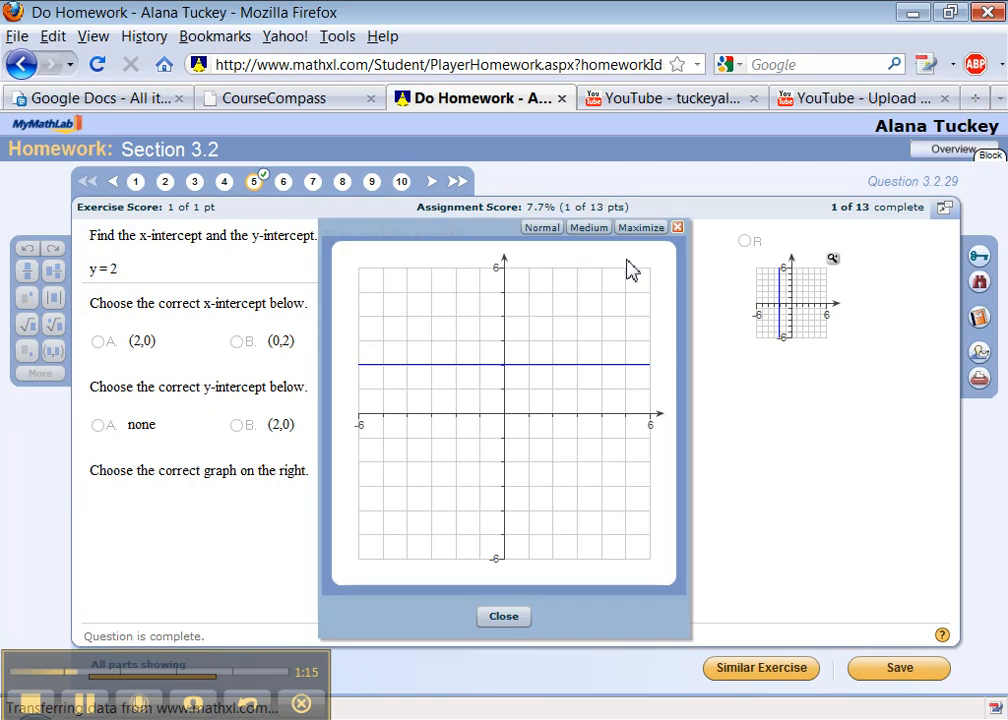
mouse_move(660, 246)
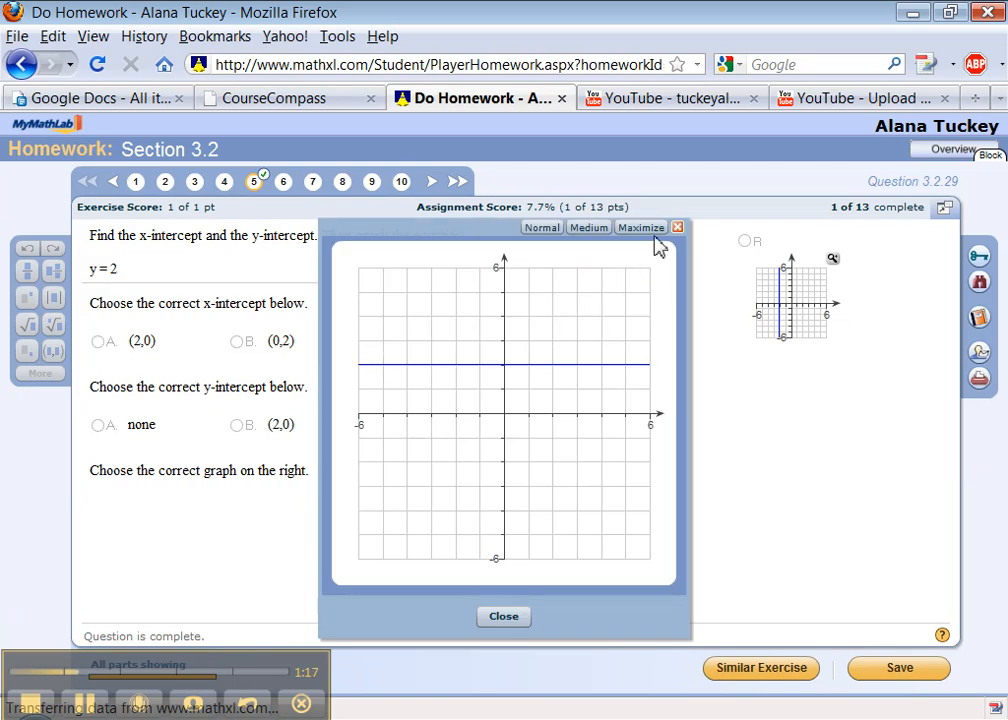
left_click(641, 227)
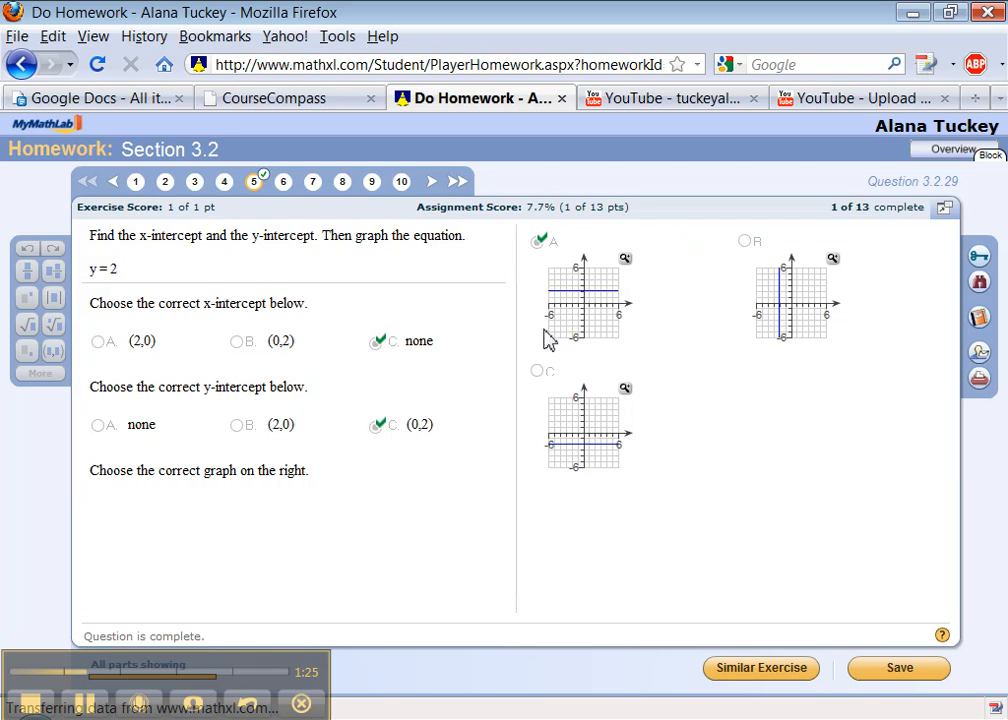
mouse_move(628, 270)
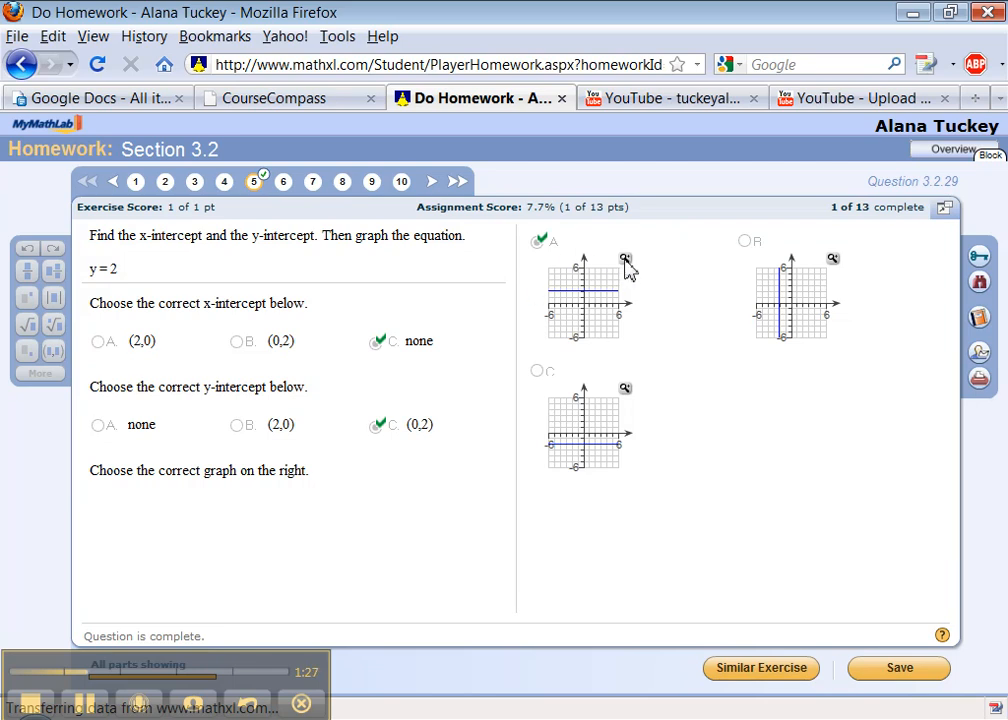
left_click(626, 258)
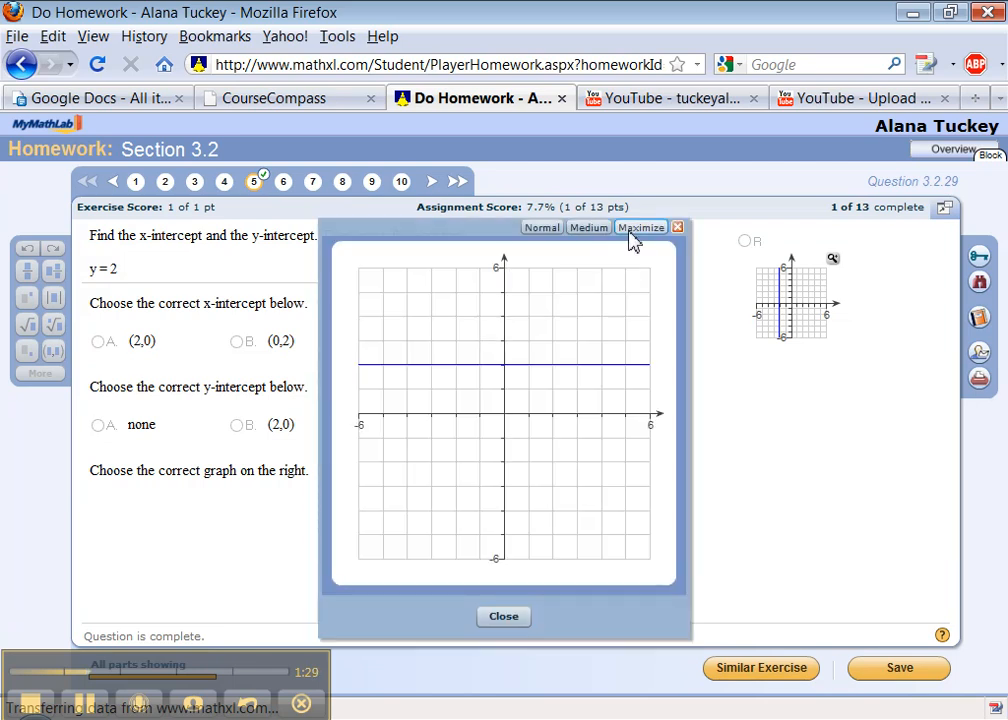
left_click(641, 227)
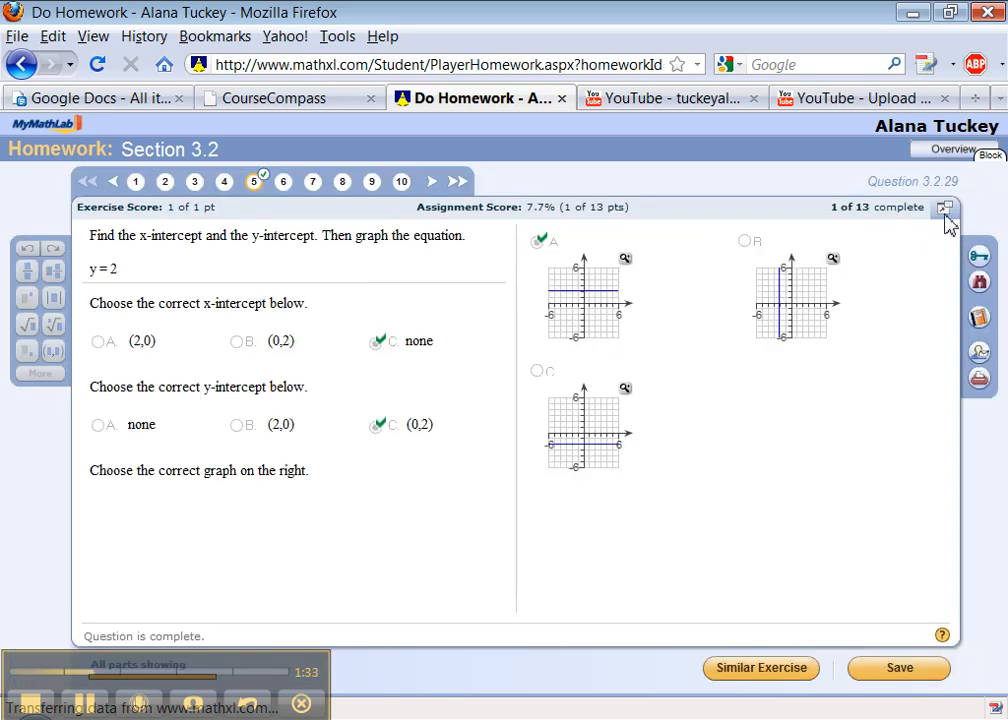
left_click(946, 207)
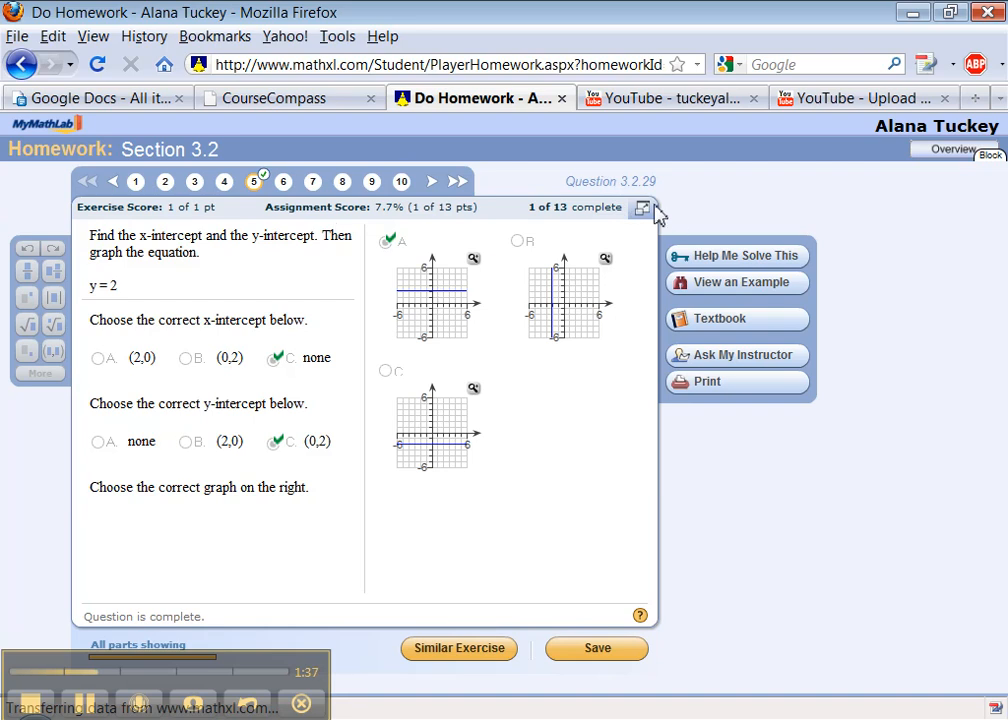
left_click(643, 207)
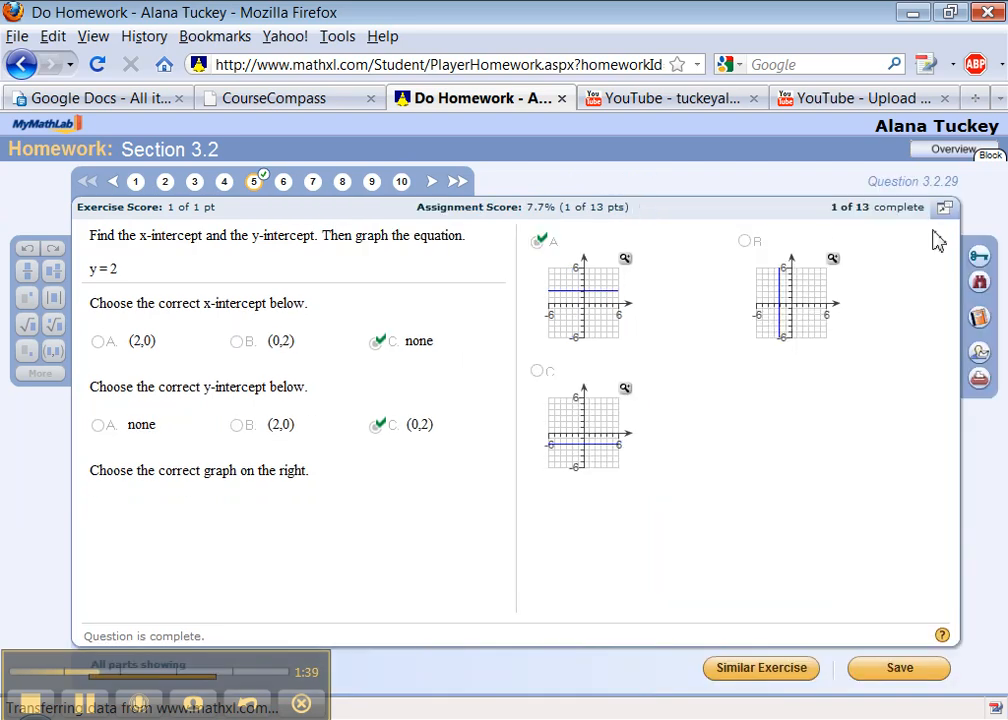
mouse_move(947, 210)
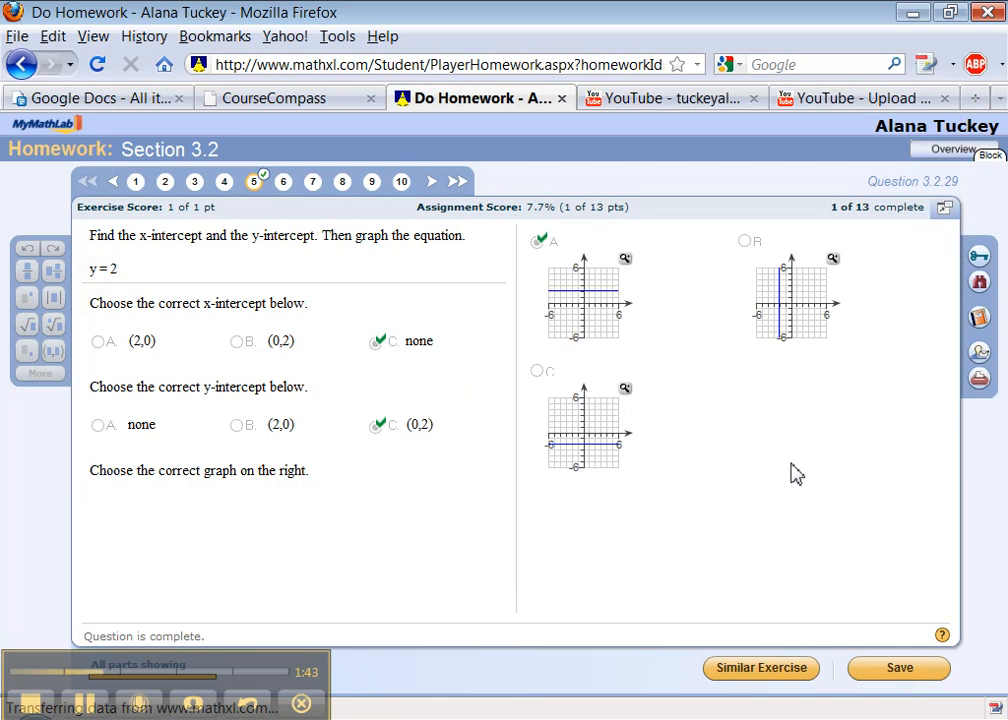
mouse_move(547, 508)
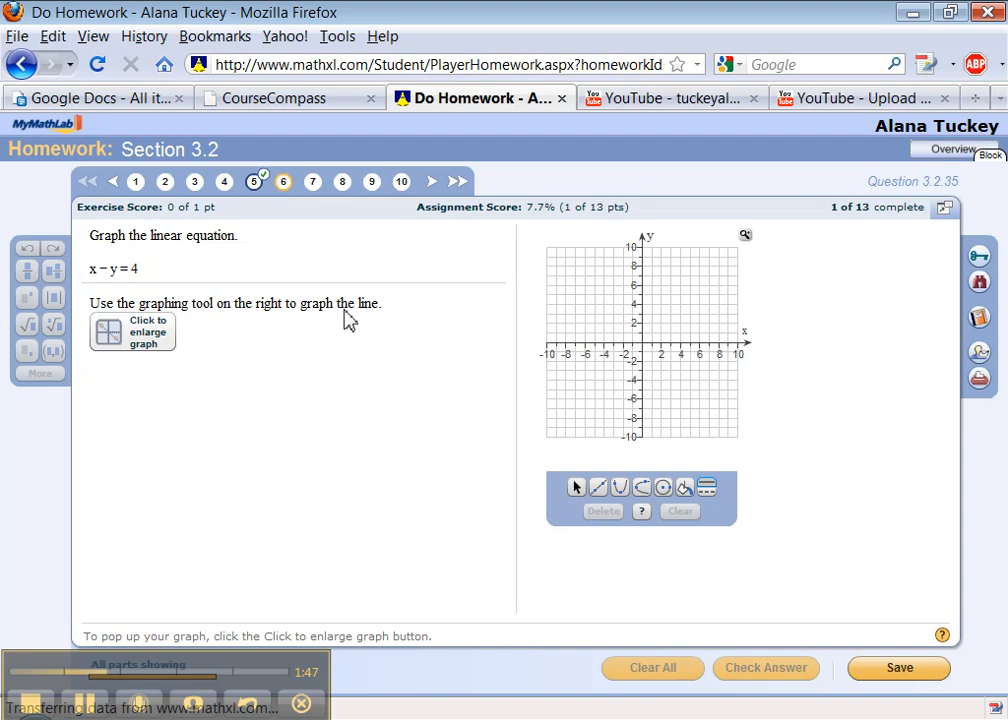
mouse_move(168, 290)
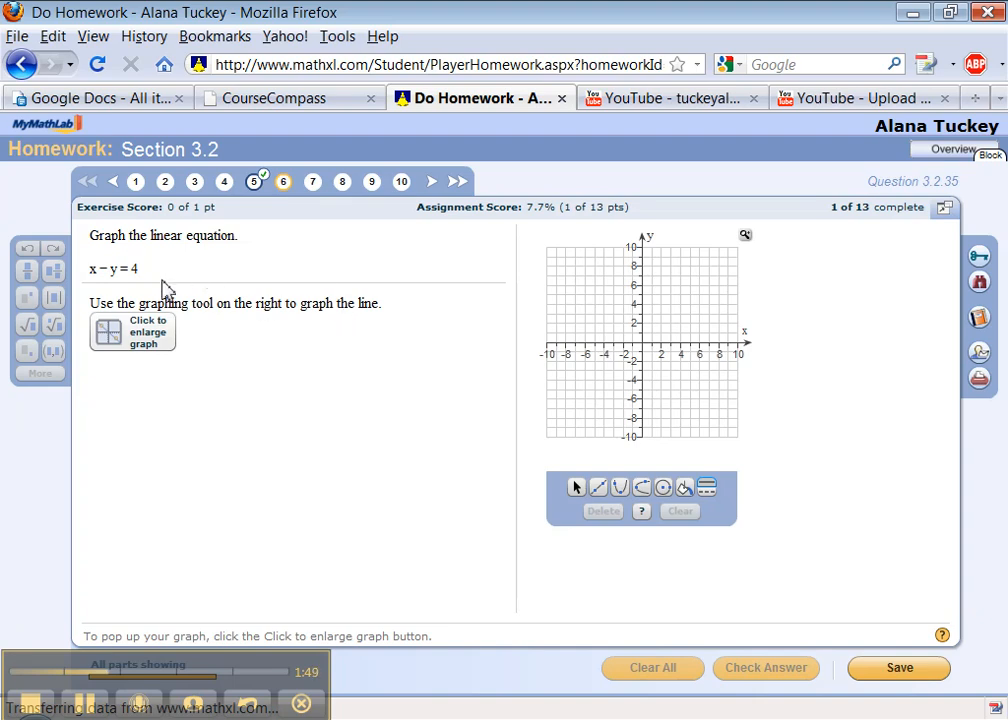
mouse_move(185, 330)
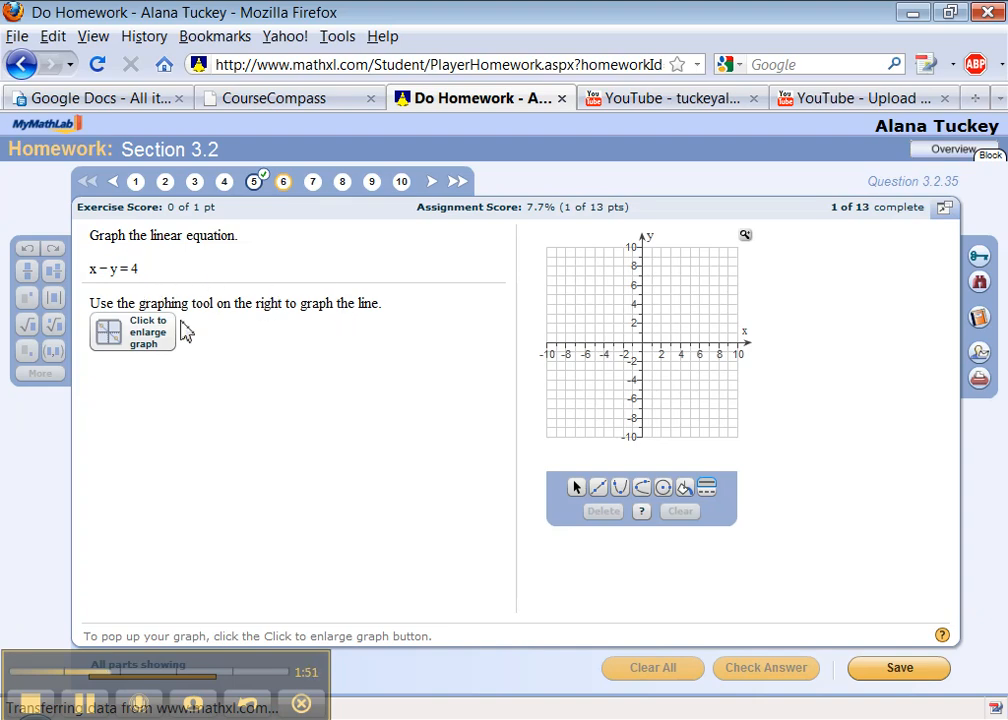
mouse_move(760, 232)
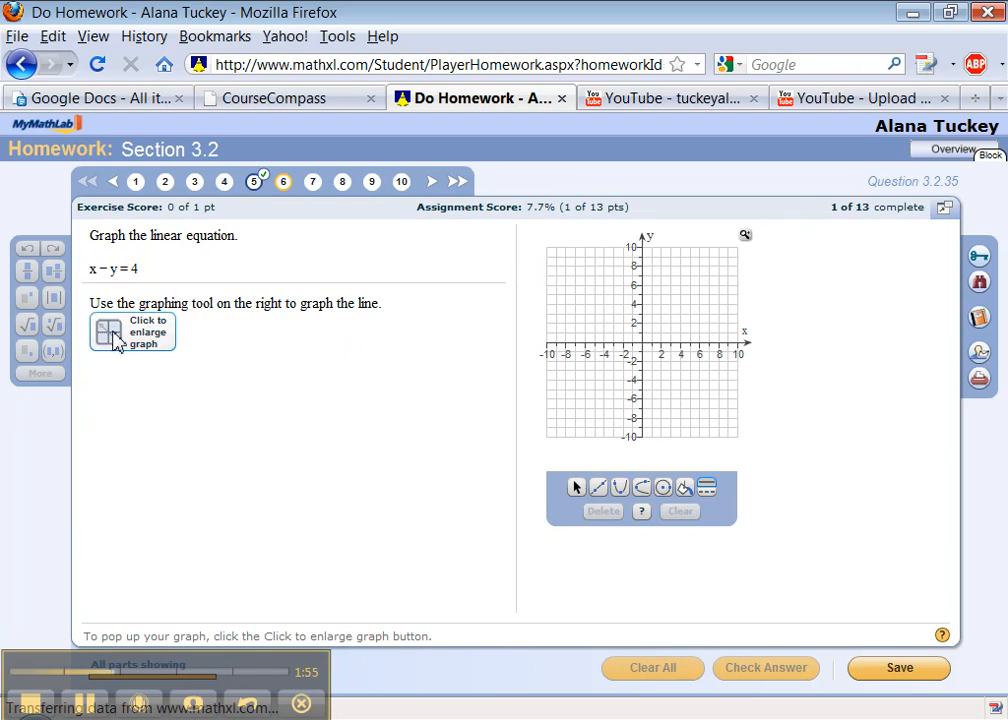
In the enlarged graph, draw a straight line through (0,-4) and (1,-3)
left_click(107, 331)
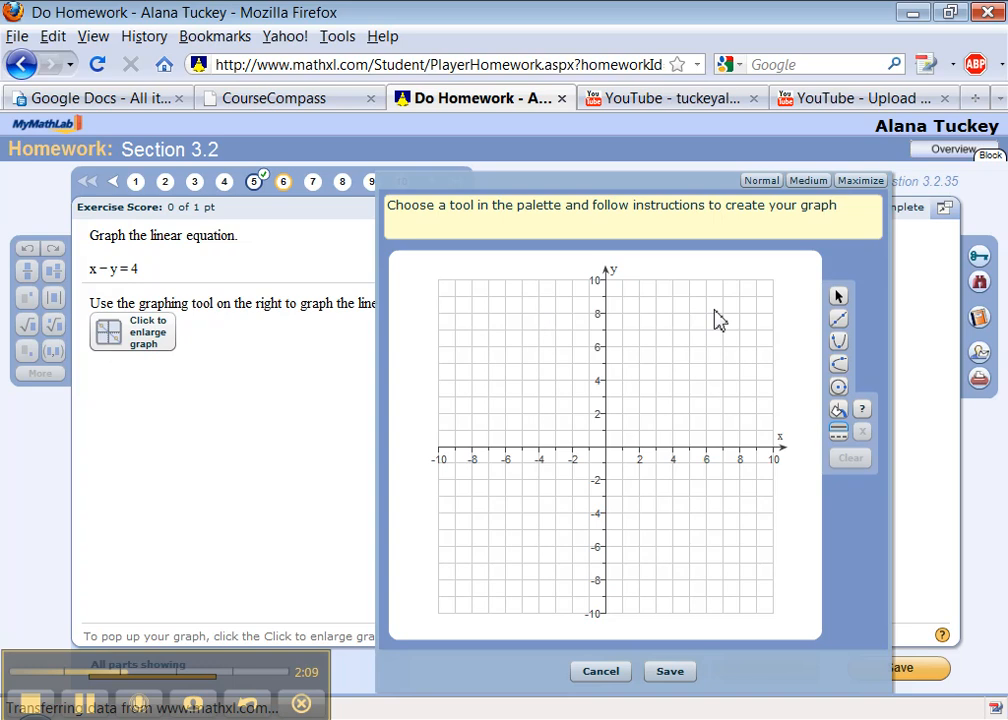
left_click(838, 318)
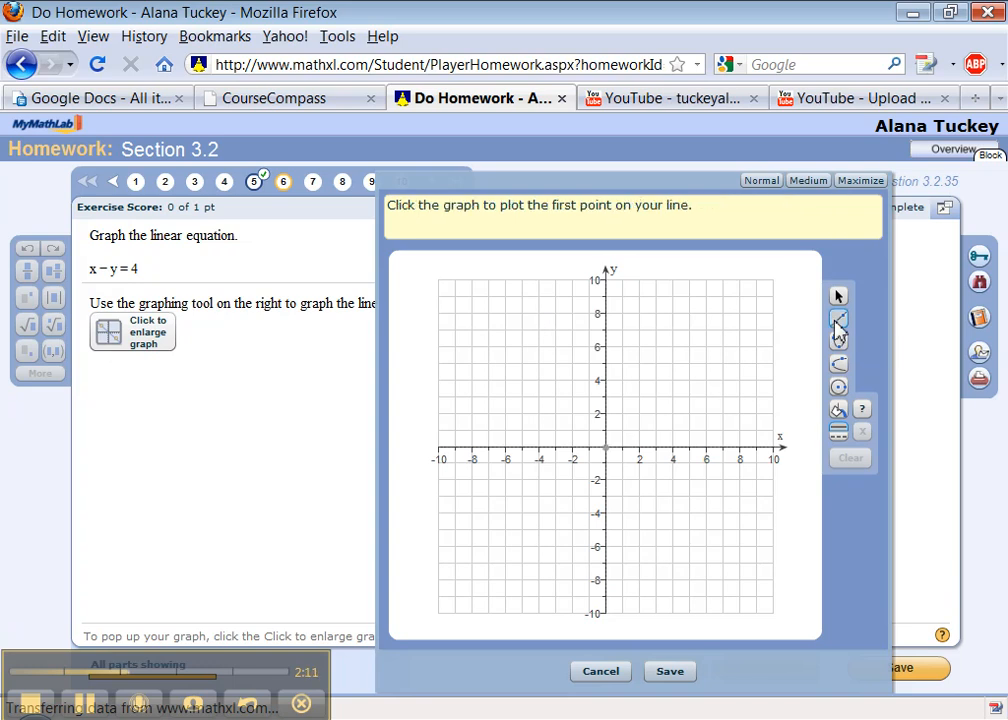
left_click(638, 347)
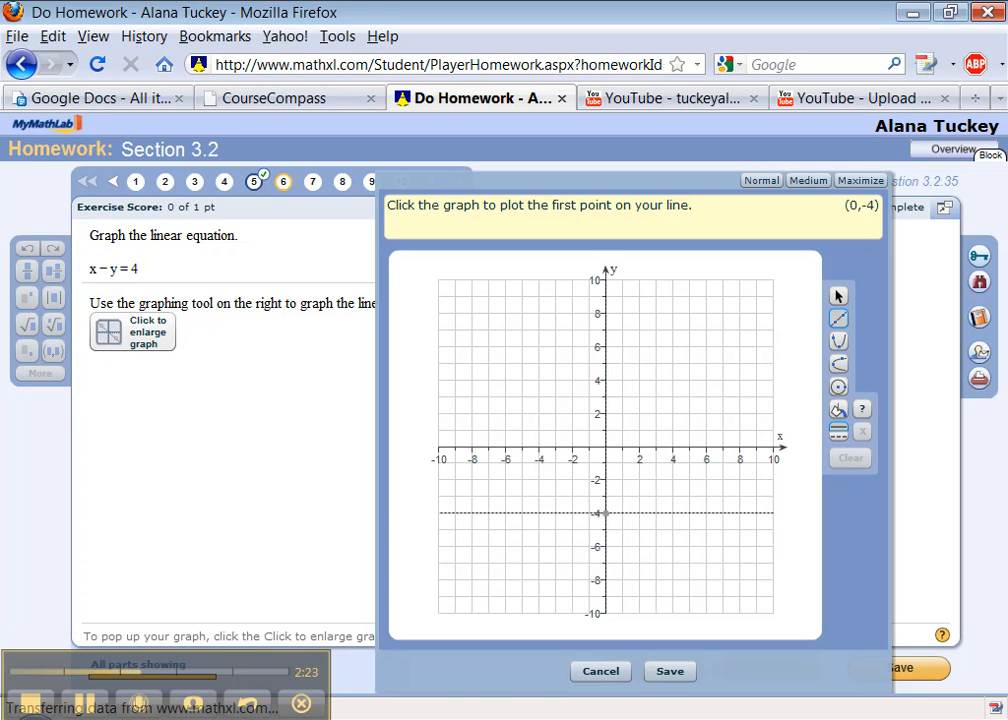
left_click(603, 513)
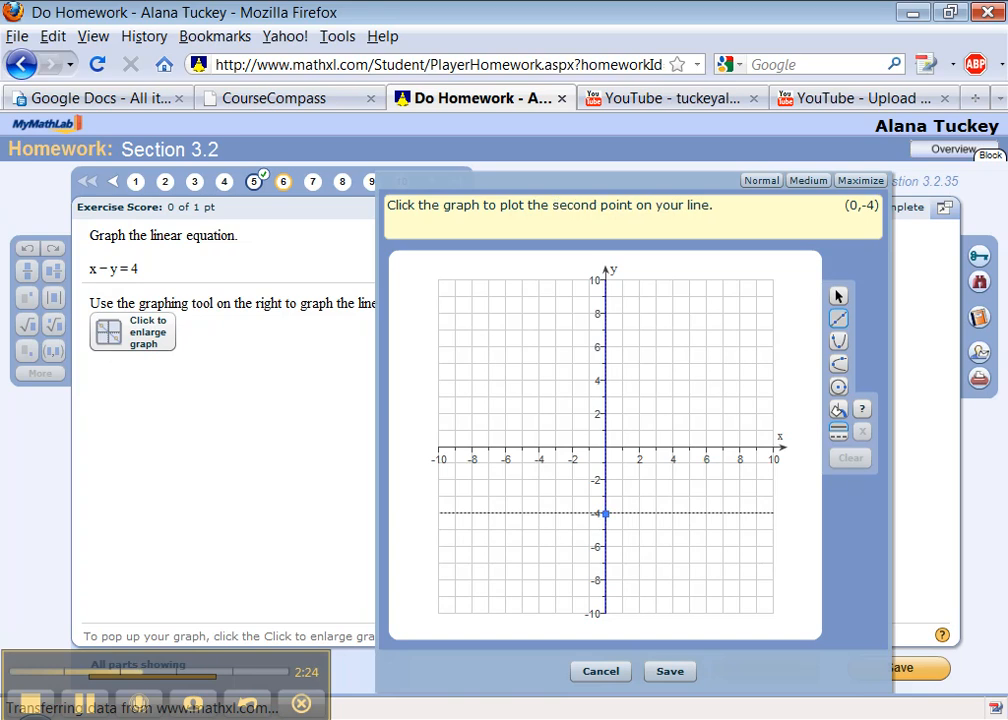
left_click(640, 497)
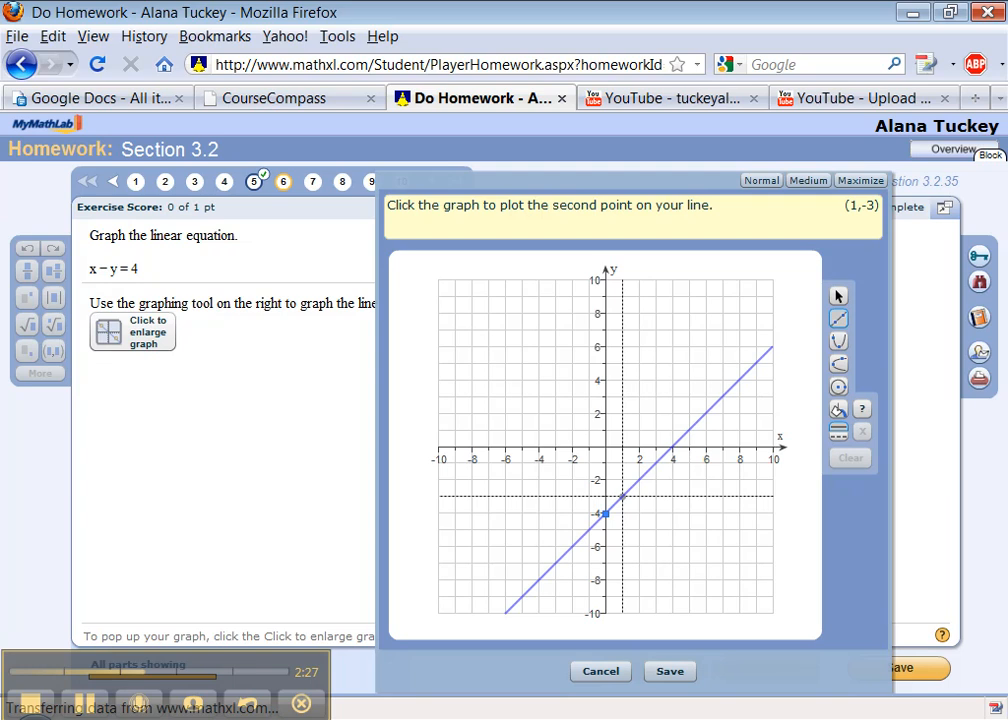
left_click(621, 497)
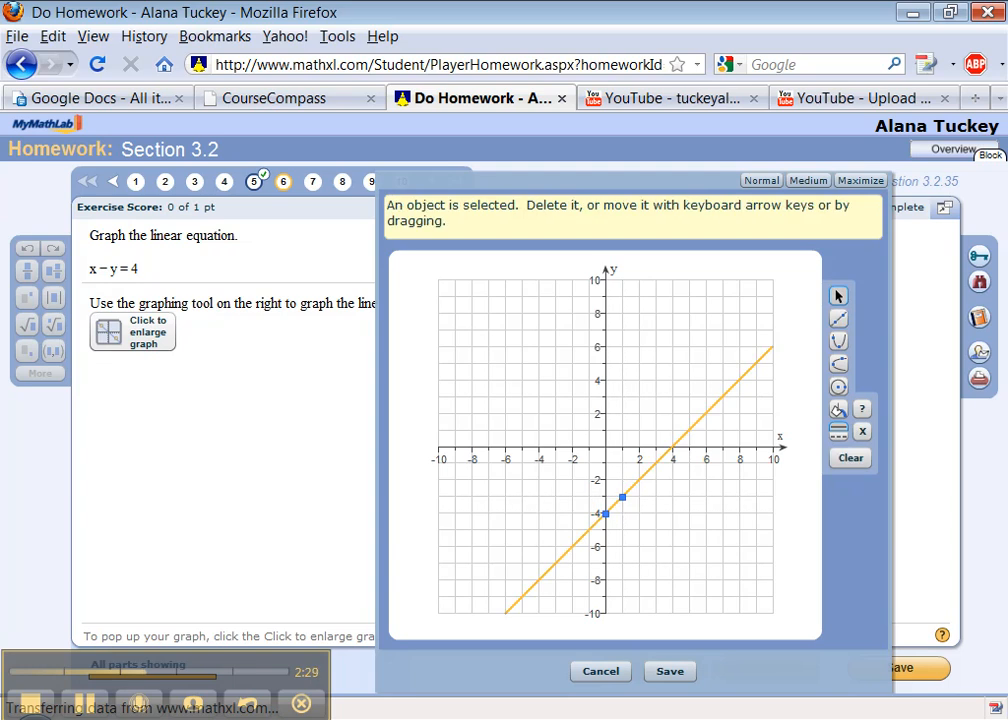
mouse_move(697, 513)
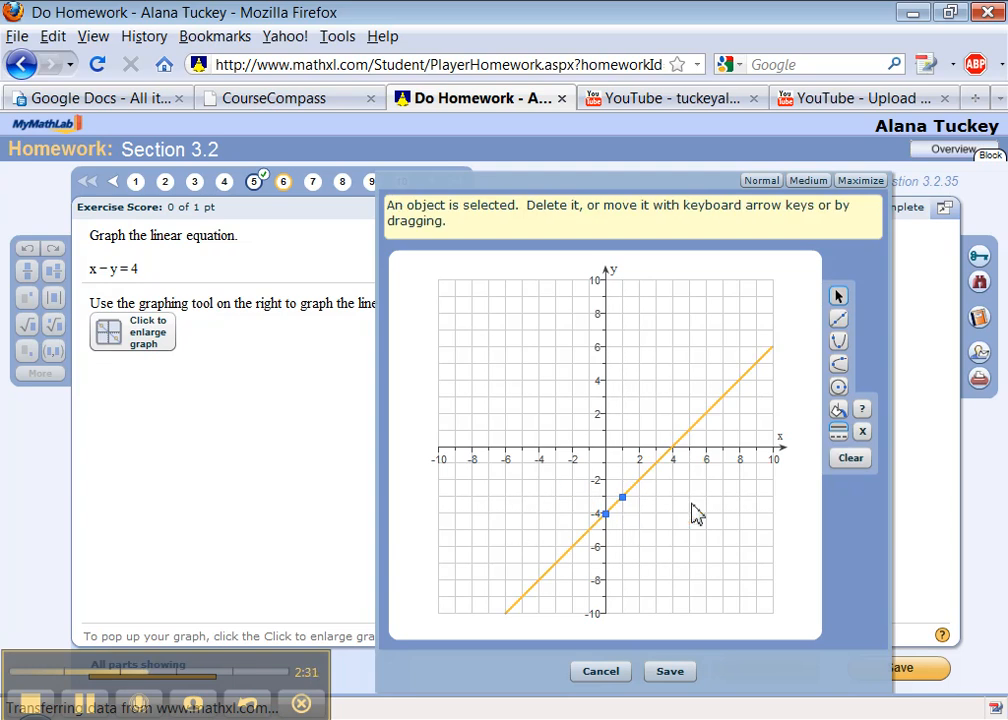
left_click(849, 458)
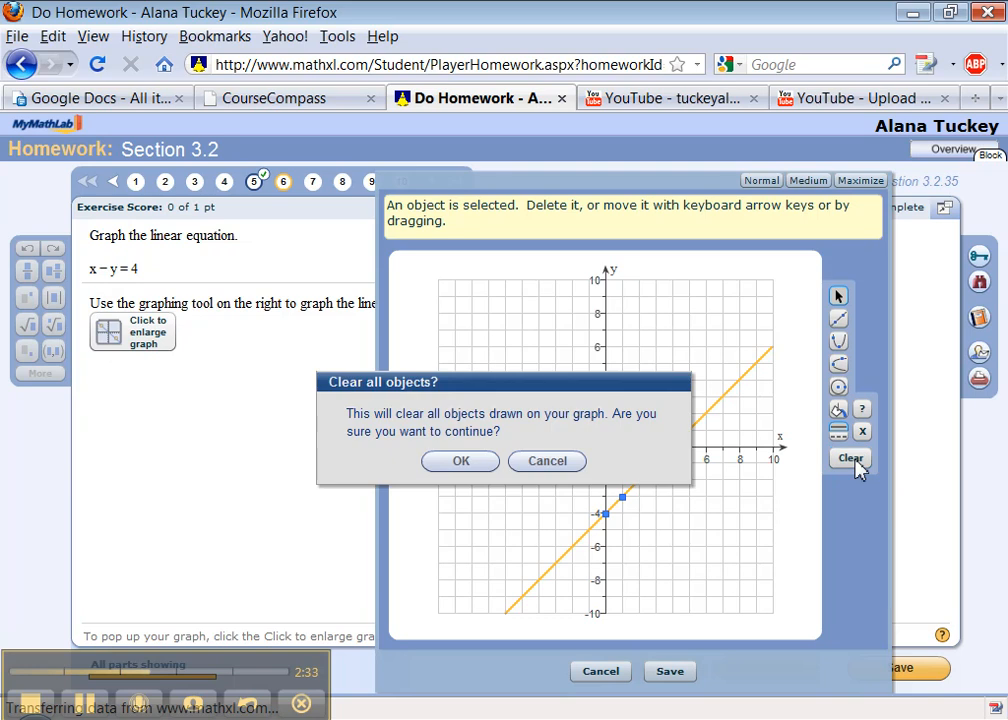
left_click(460, 461)
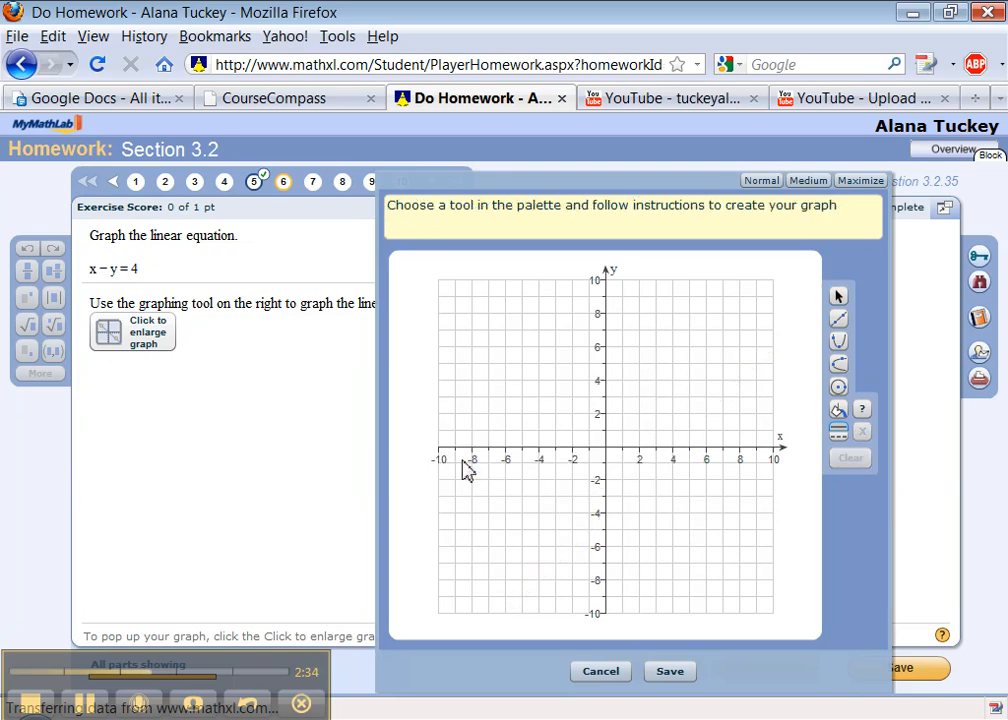
left_click(839, 318)
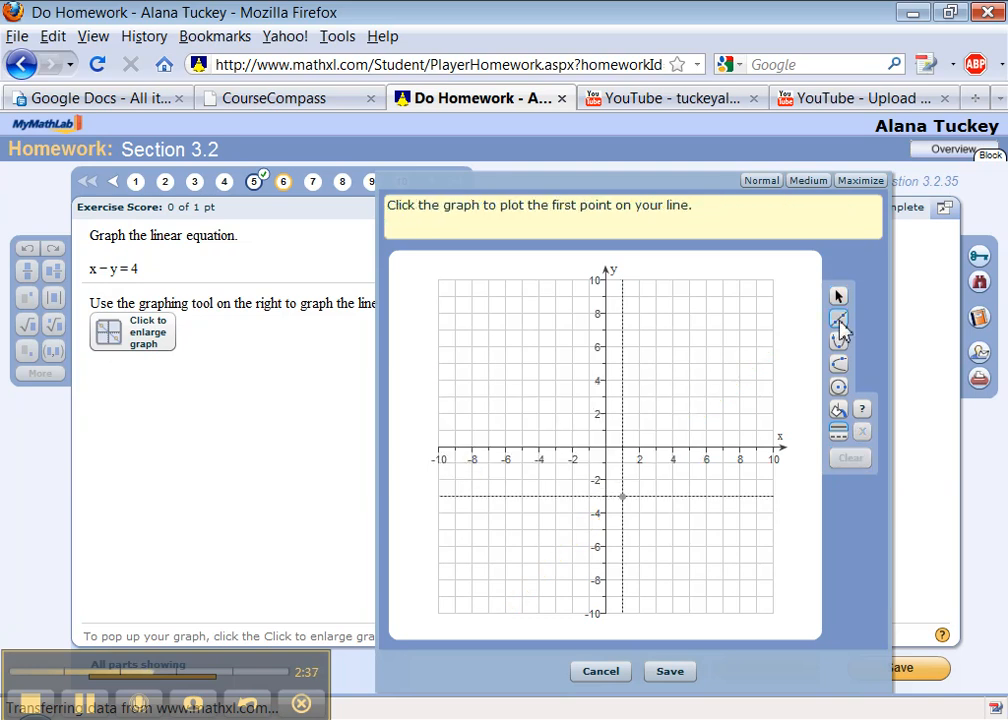
left_click(621, 513)
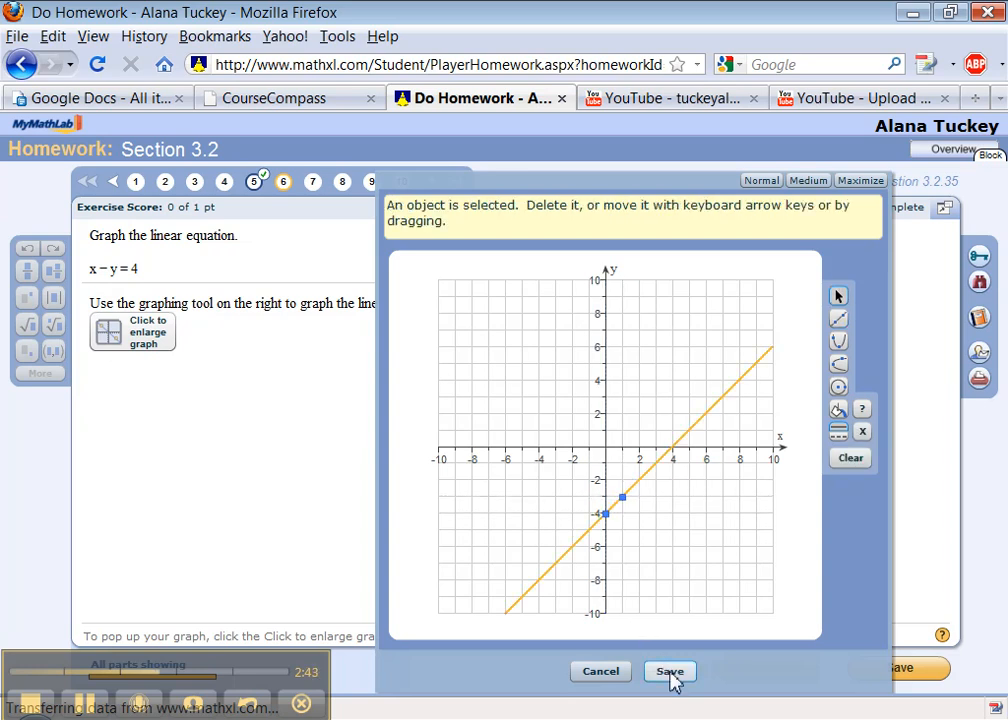
Save the x − y = 4 line, check it for full credit, and open question 7
left_click(669, 671)
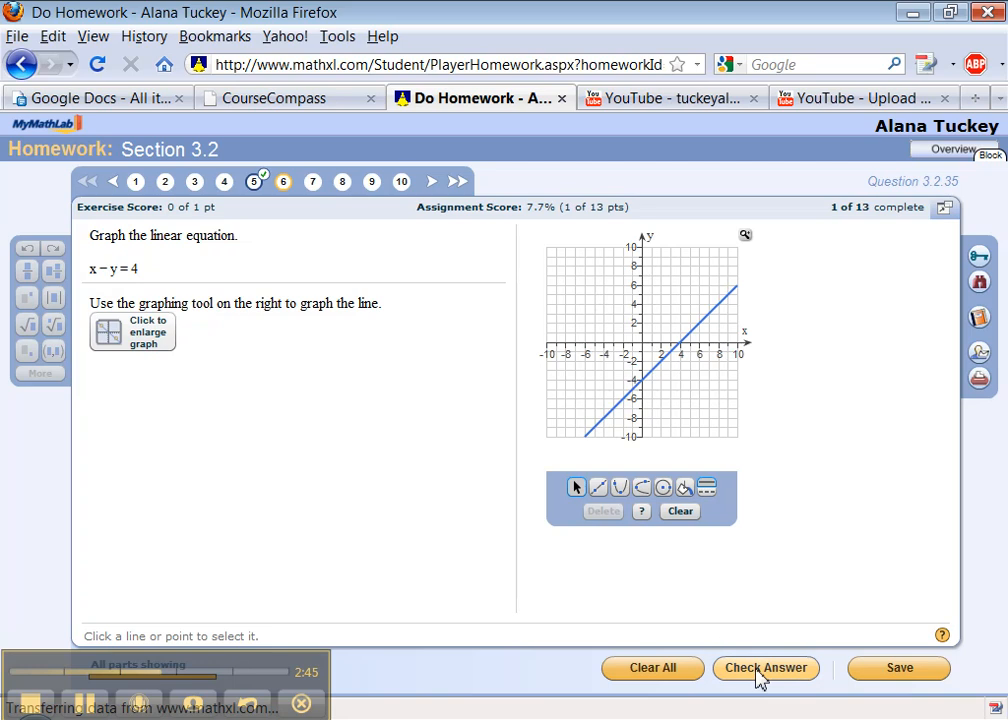
left_click(765, 667)
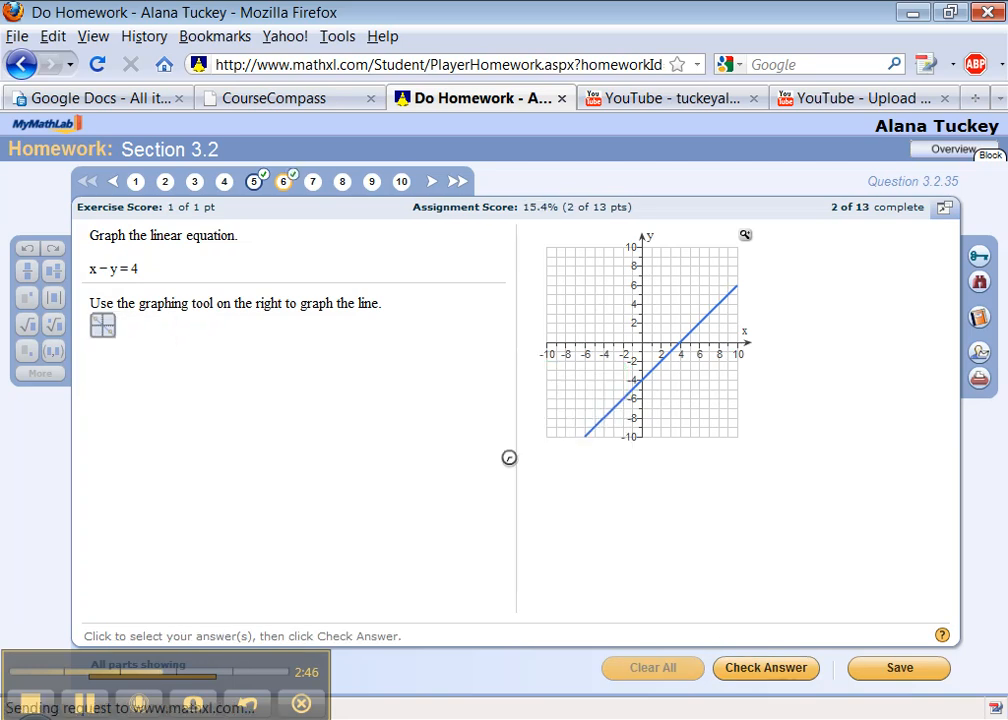
left_click(765, 667)
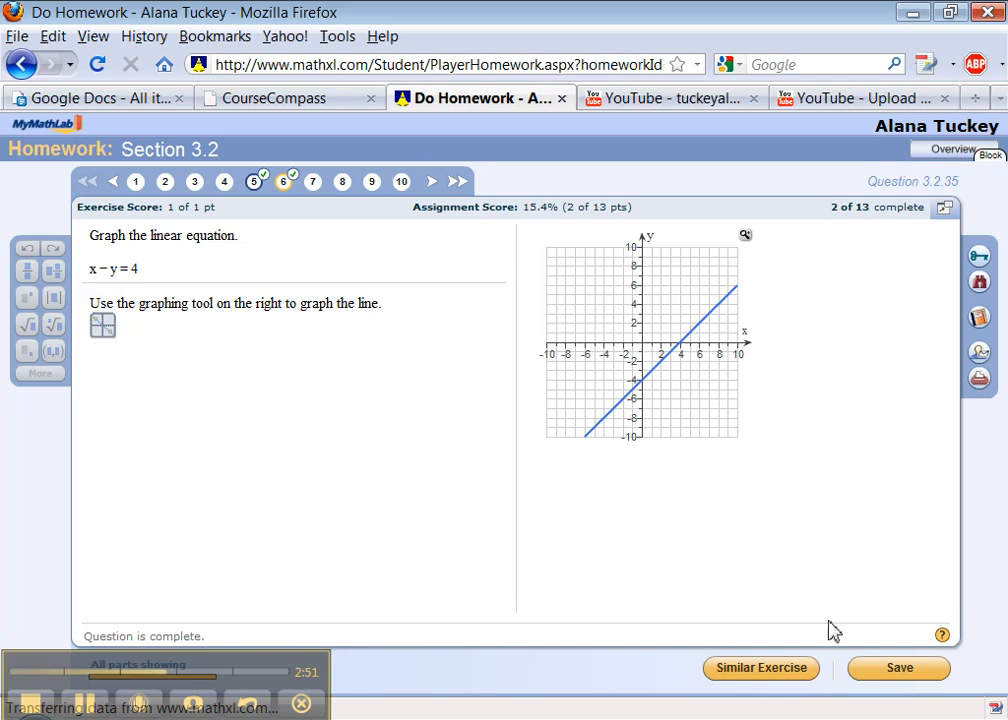
left_click(312, 181)
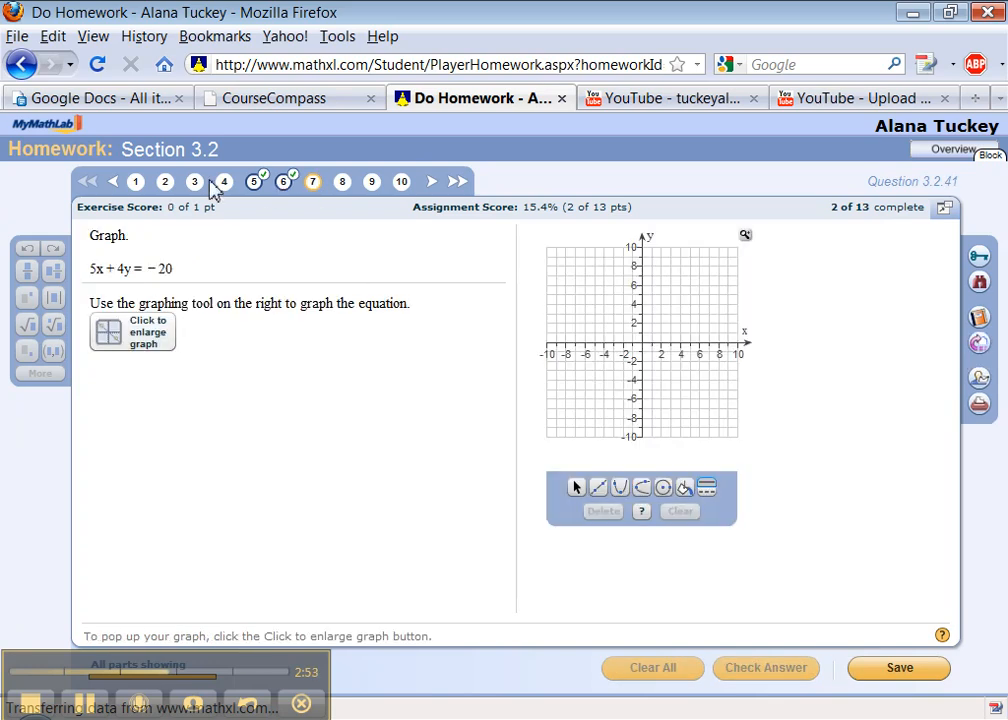
Open question 2 on the intercepts of 4x − 8y = 8 and try entering 3 and 4
left_click(165, 181)
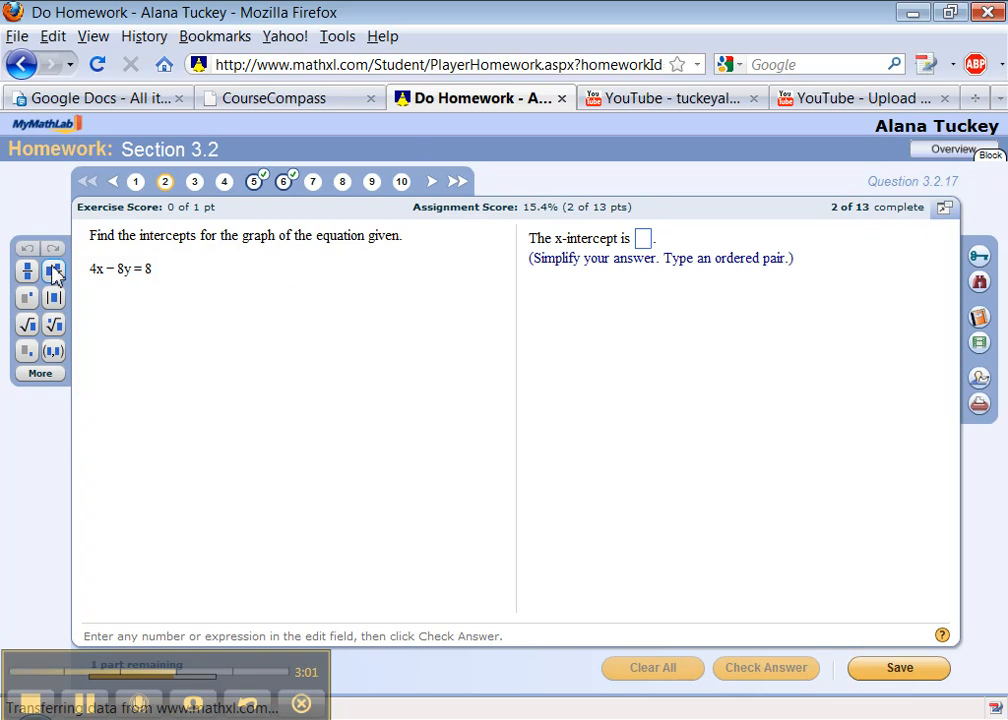
mouse_move(53, 298)
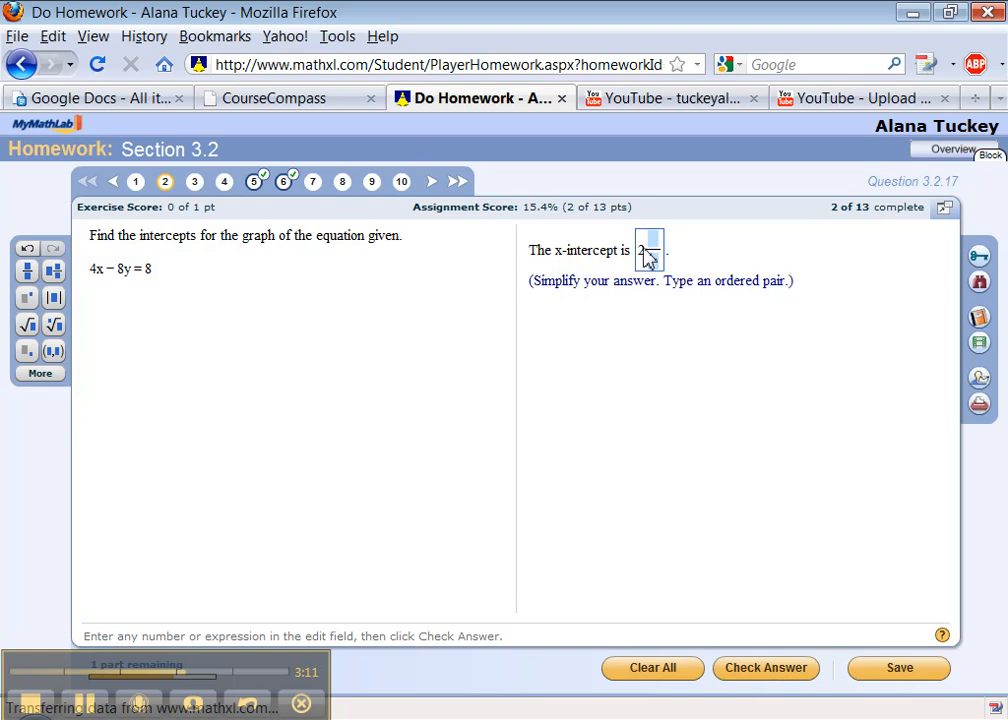
type("3/")
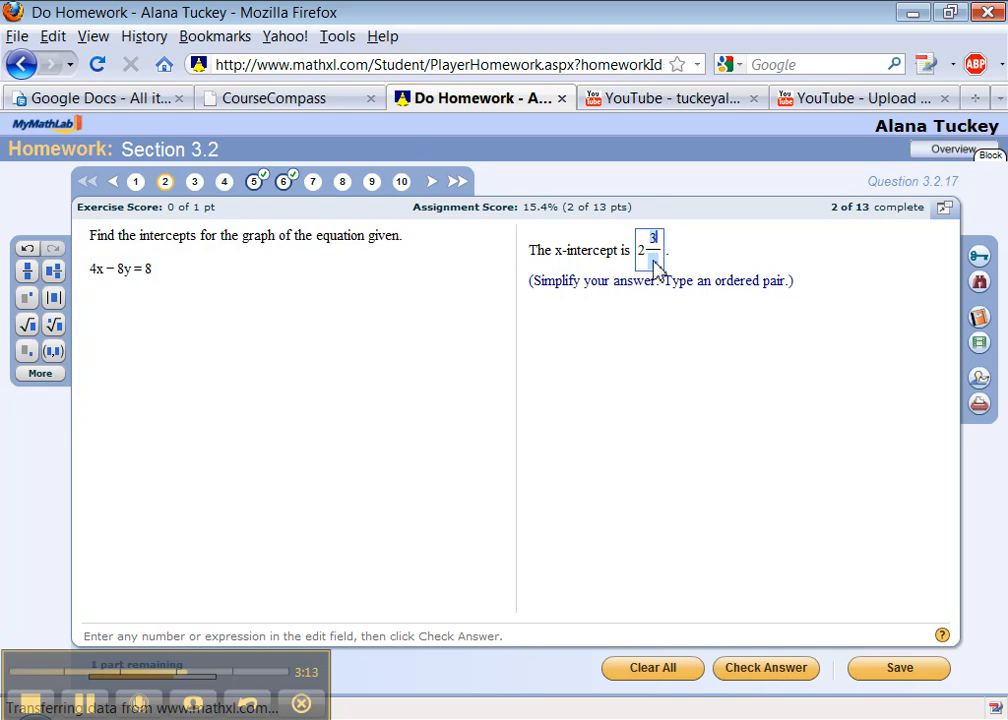
type("4")
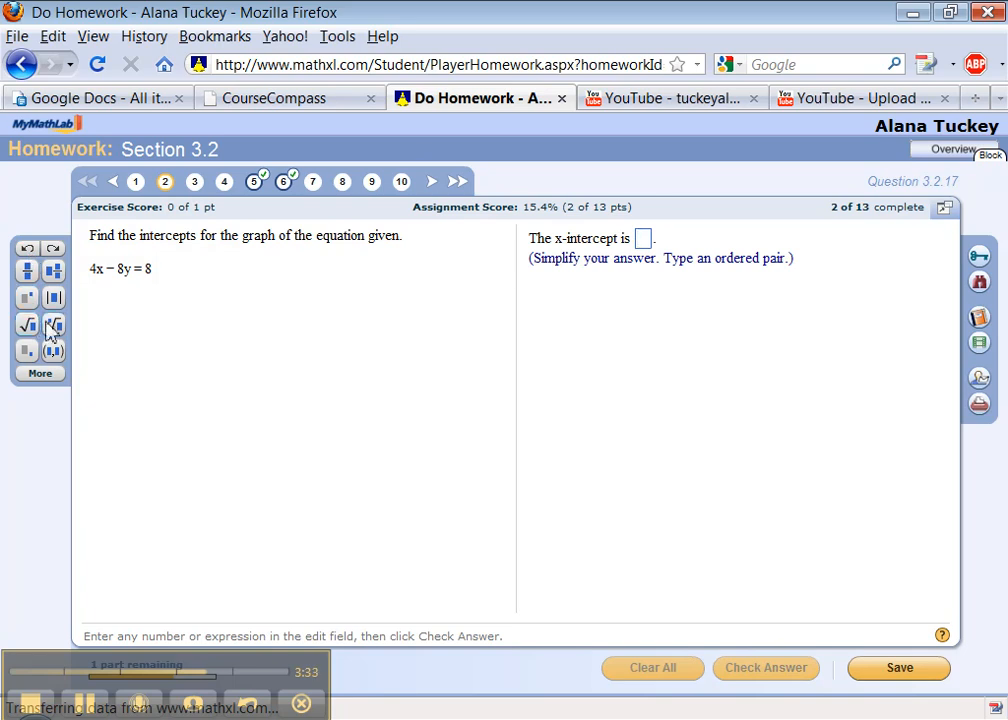
left_click(27, 326)
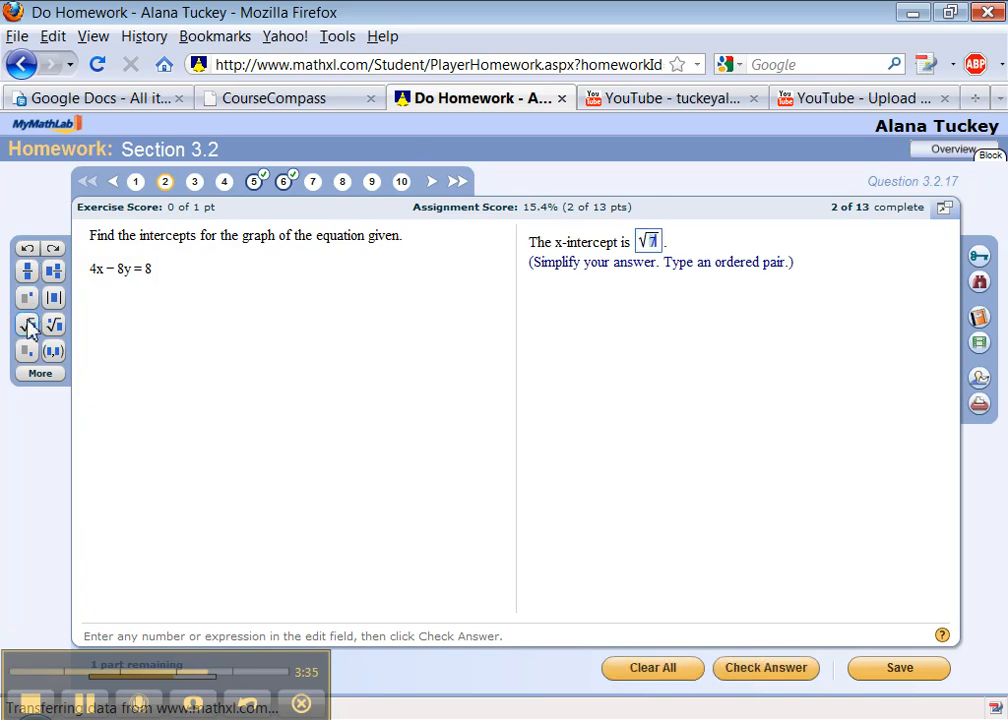
mouse_move(27, 324)
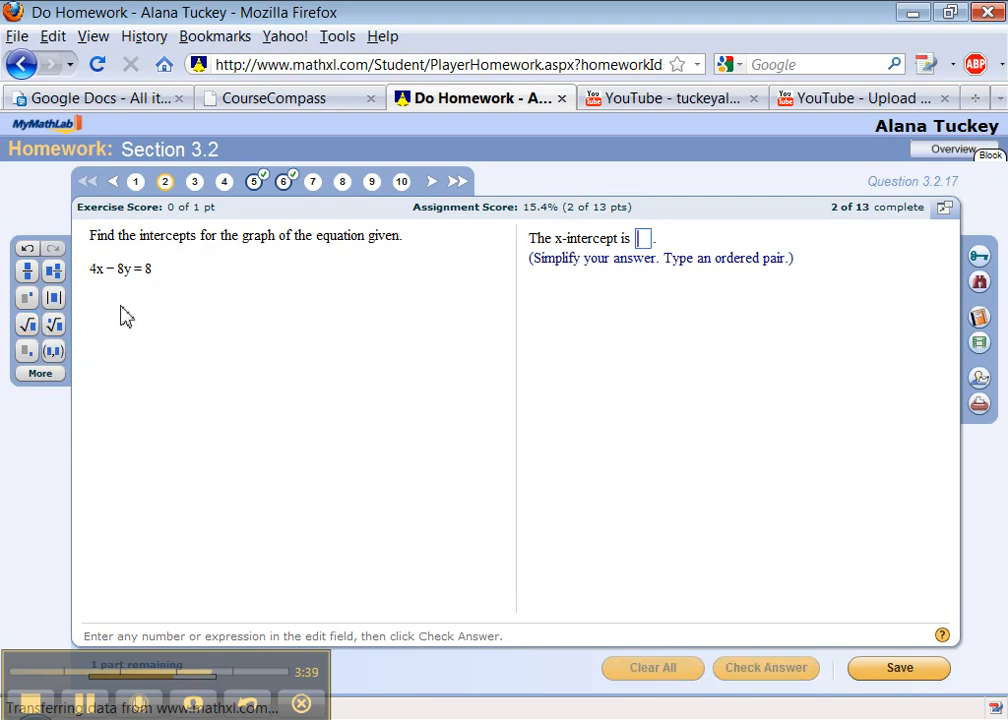
mouse_move(53, 351)
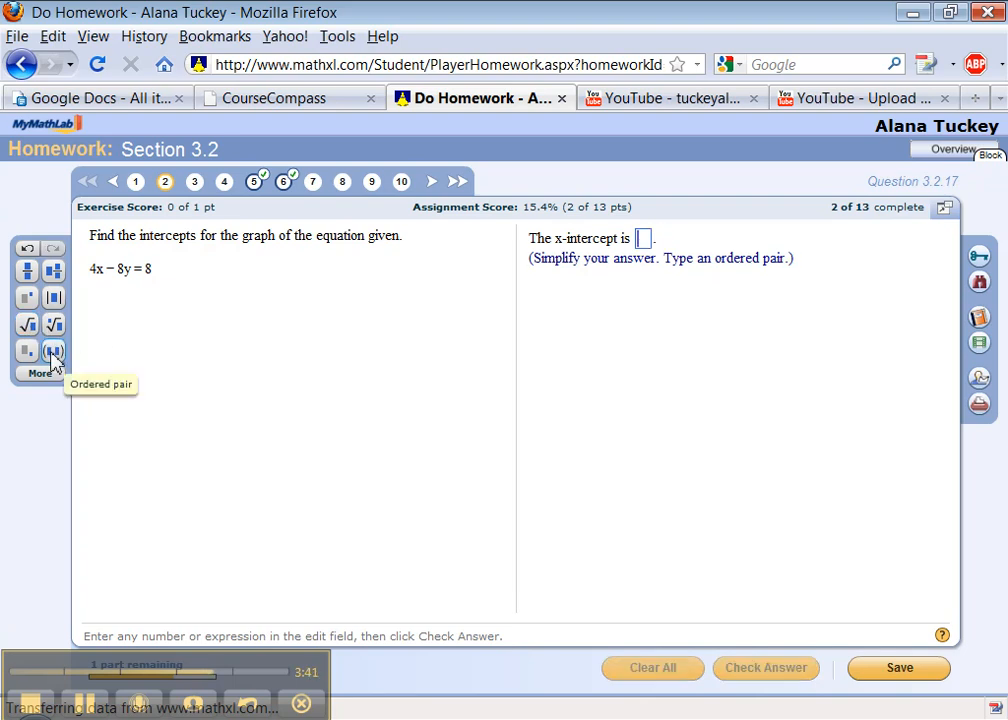
left_click(53, 351)
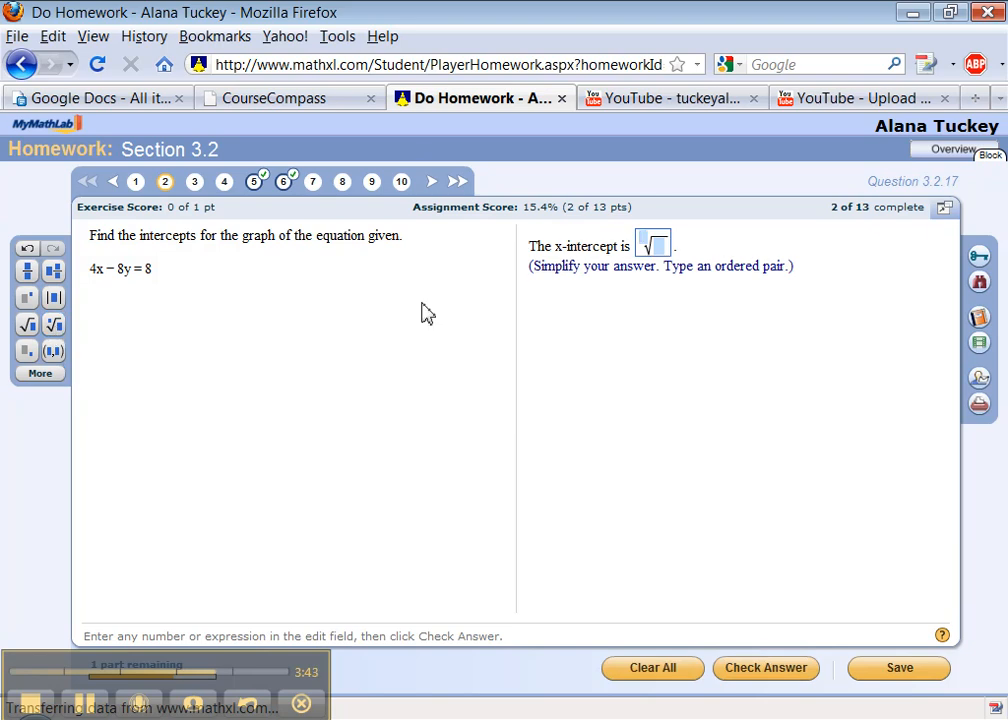
type("3")
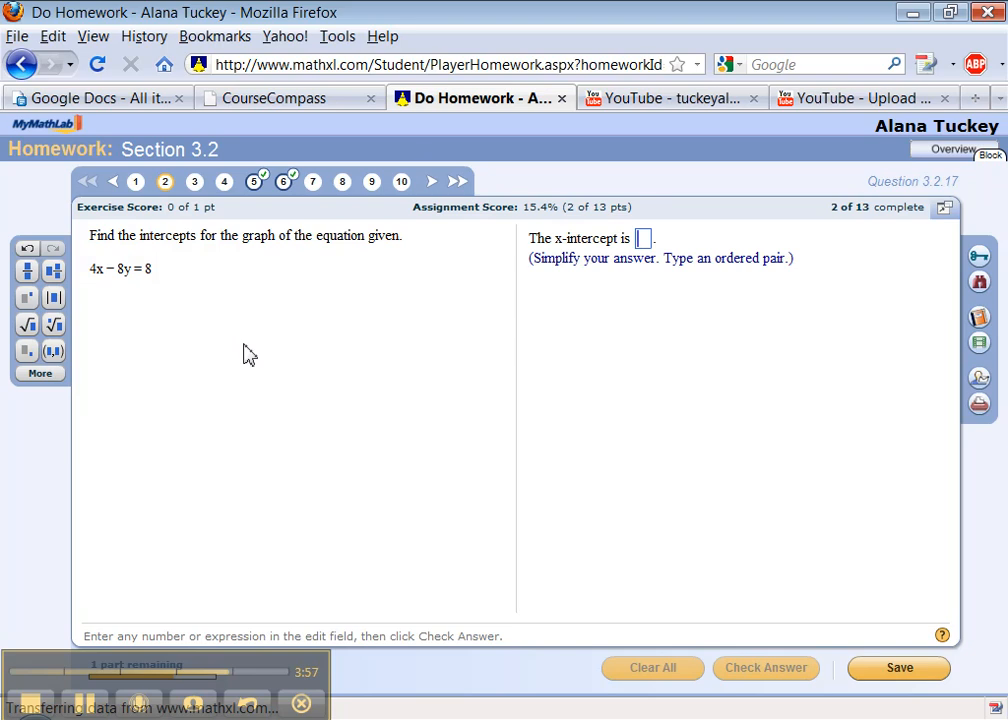
type("y")
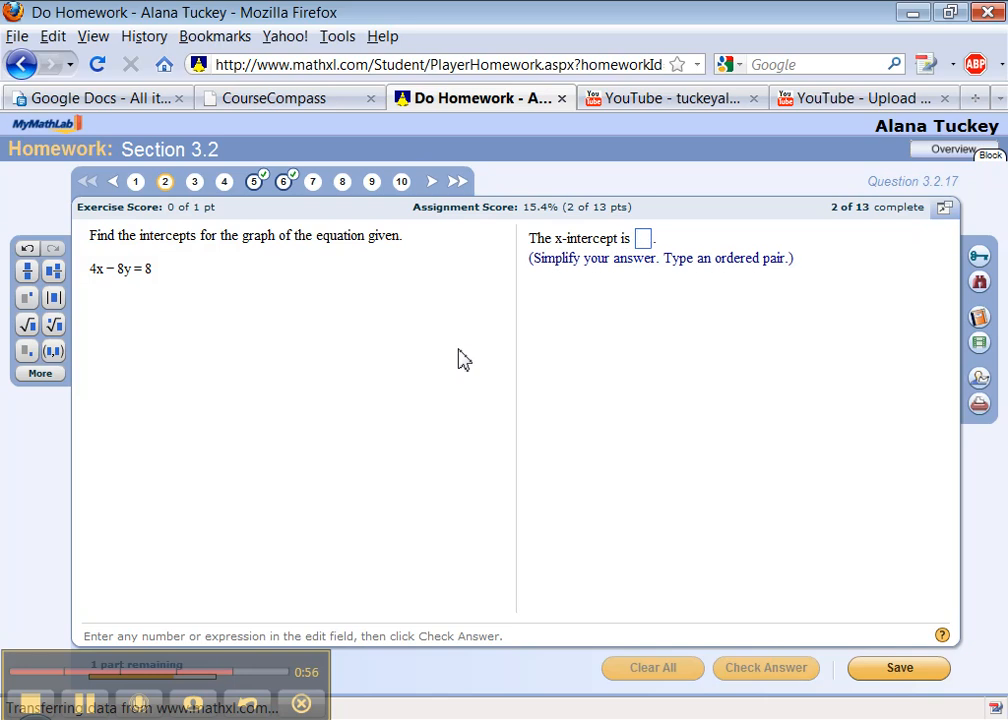
Enter (2,0) as the x-intercept using an ordered-pair template
left_click(54, 350)
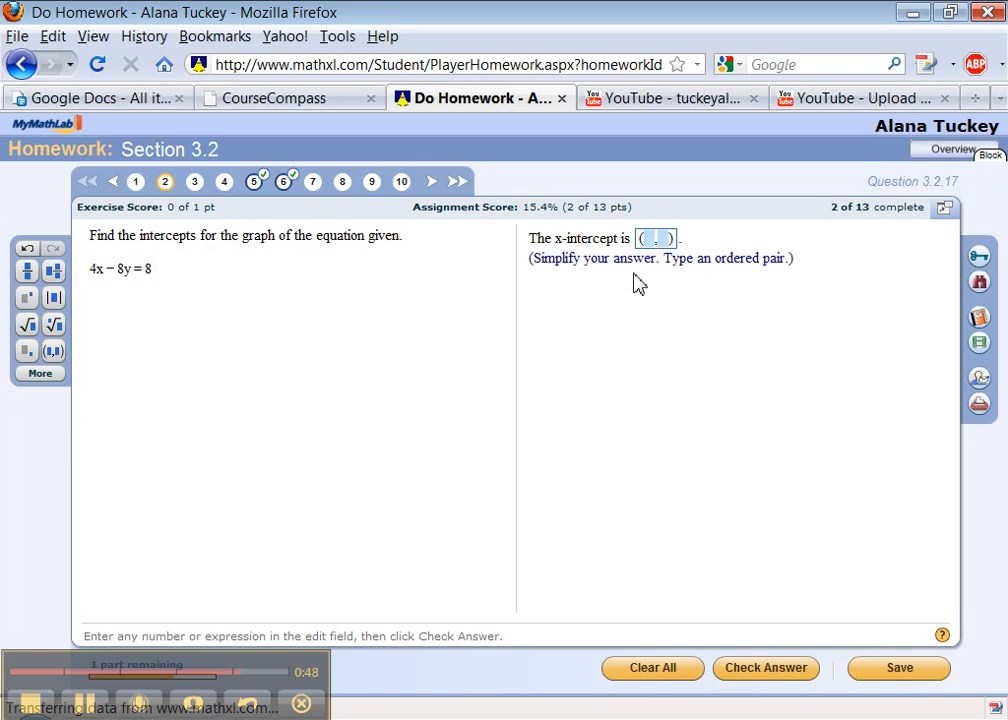
type("2")
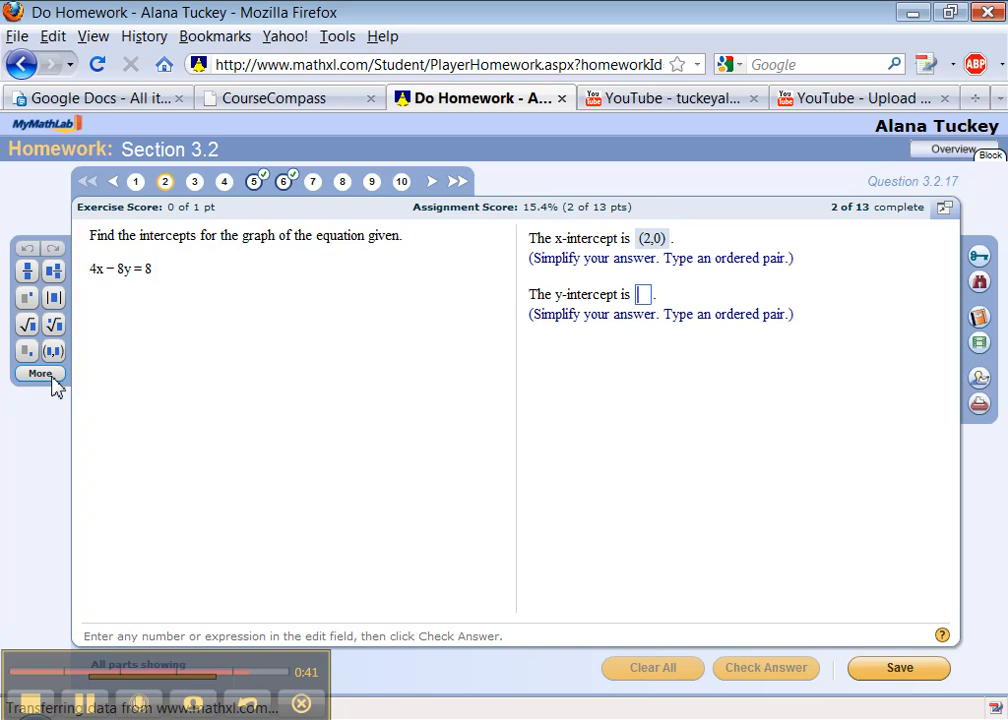
Open the expanded math symbol palette from More, then close it
left_click(39, 373)
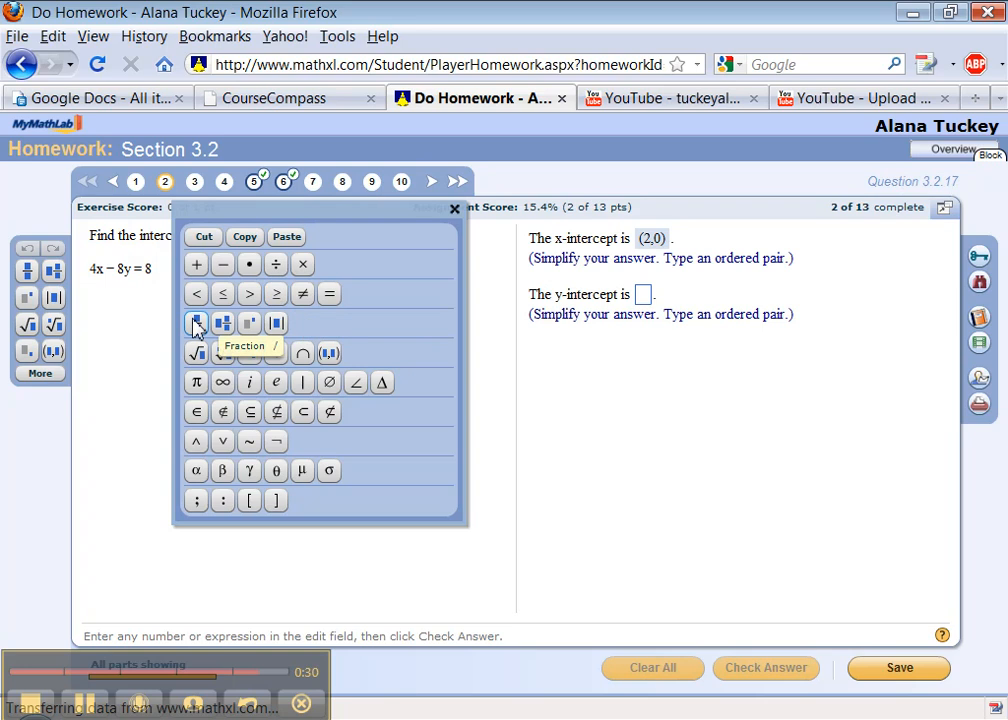
mouse_move(249, 323)
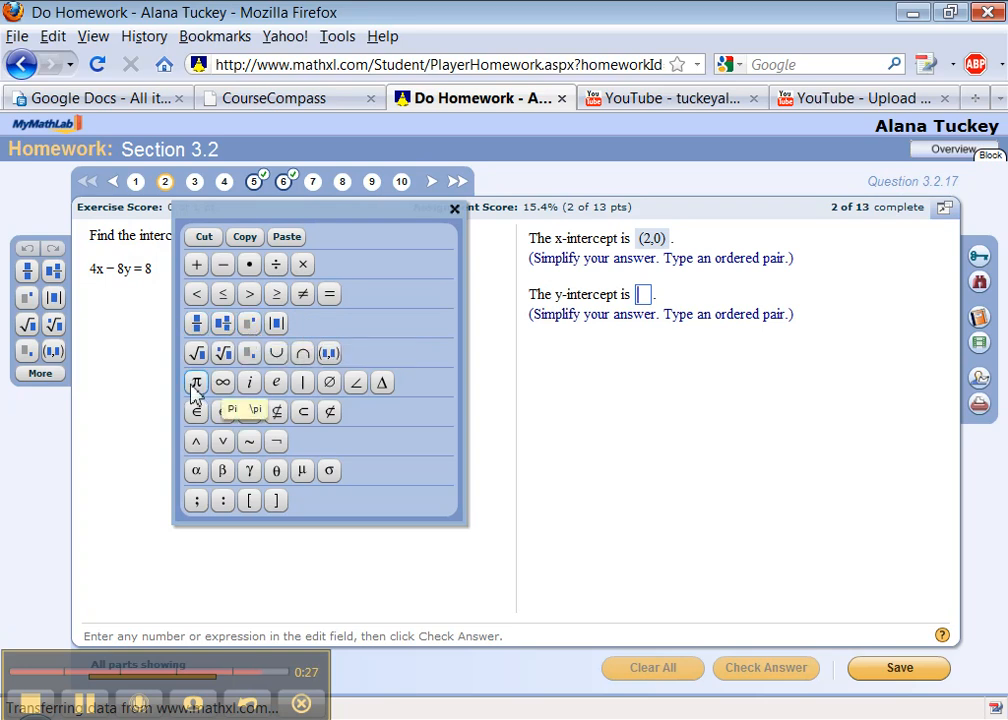
mouse_move(196, 441)
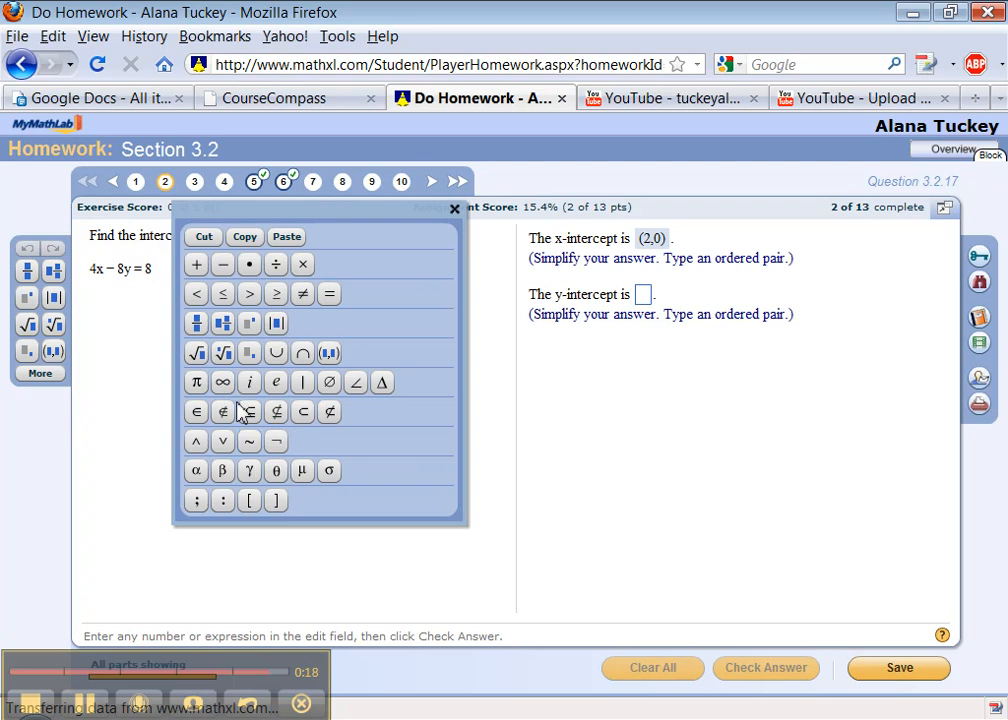
mouse_move(222, 382)
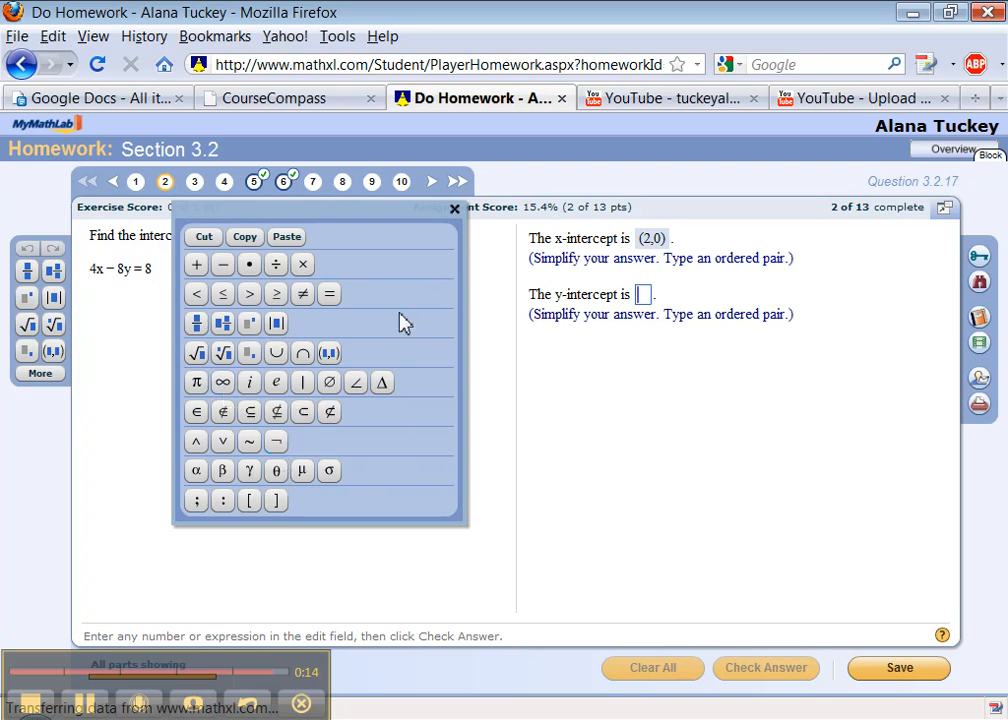
left_click(455, 209)
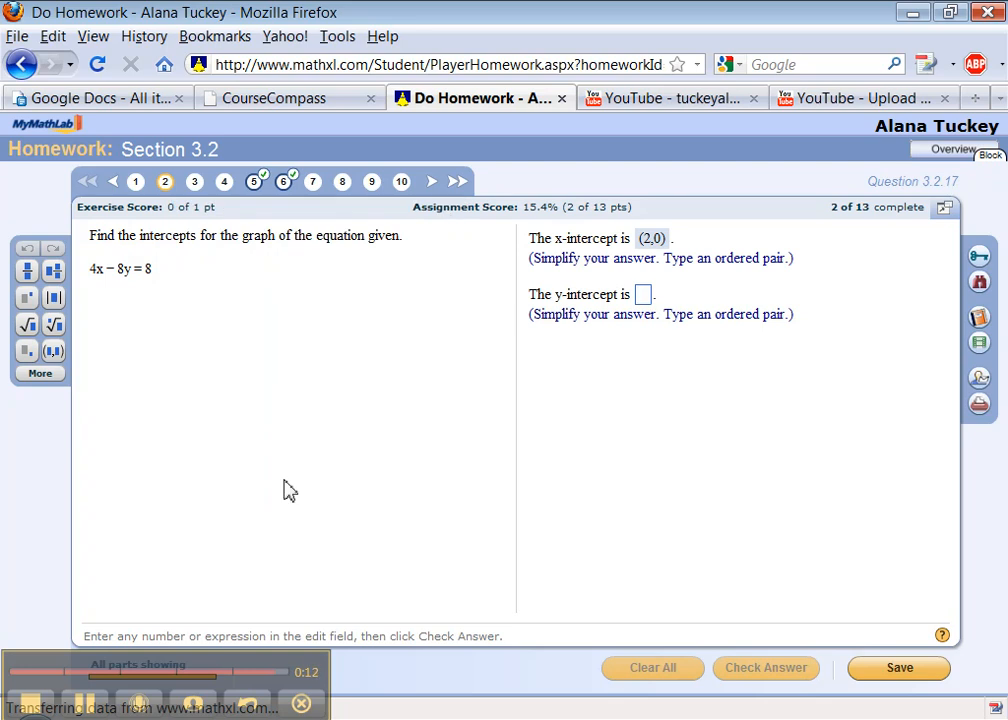
mouse_move(98, 422)
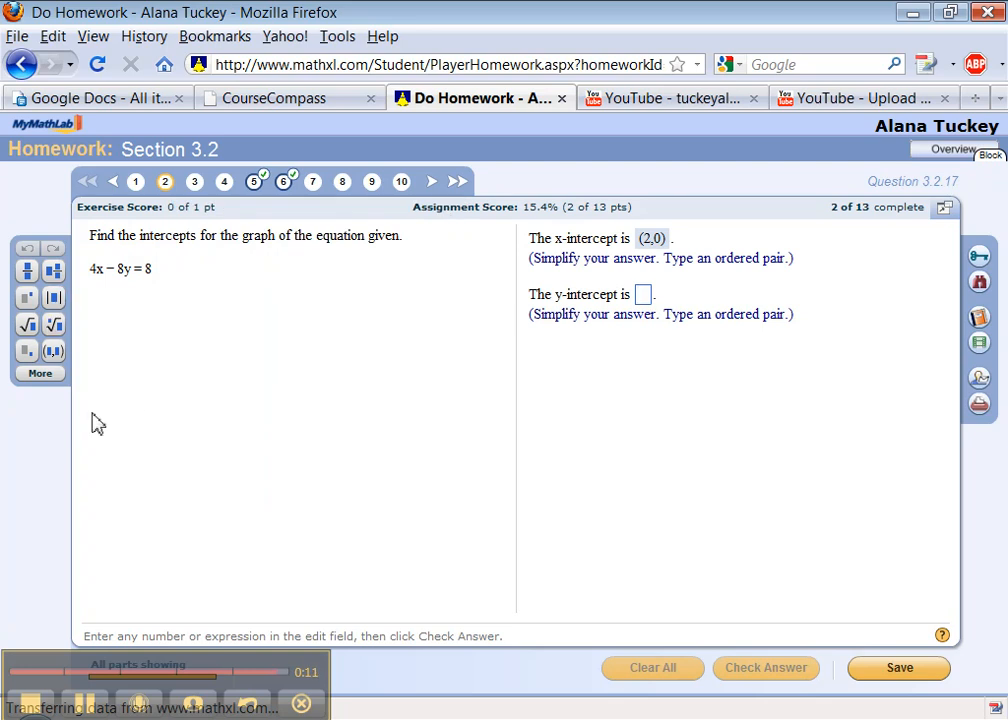
mouse_move(364, 360)
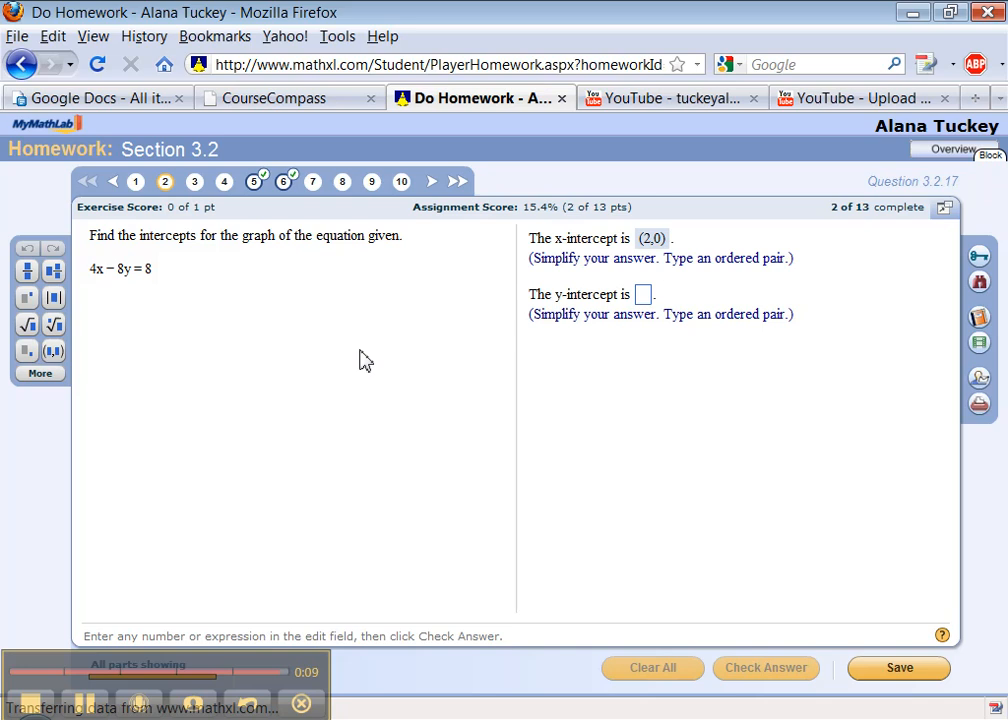